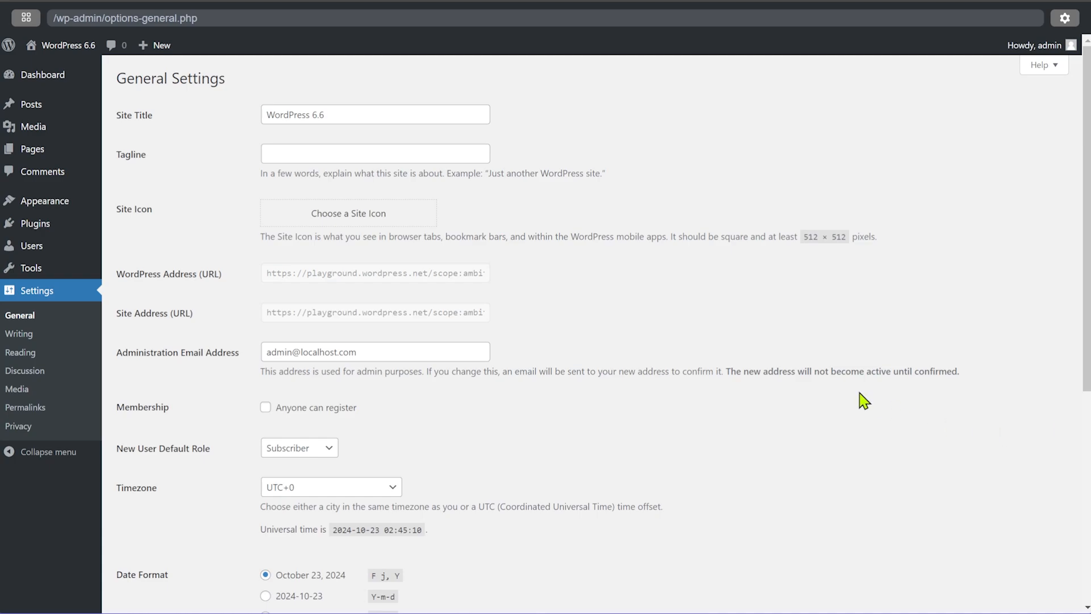
pyautogui.moveTo(77, 68)
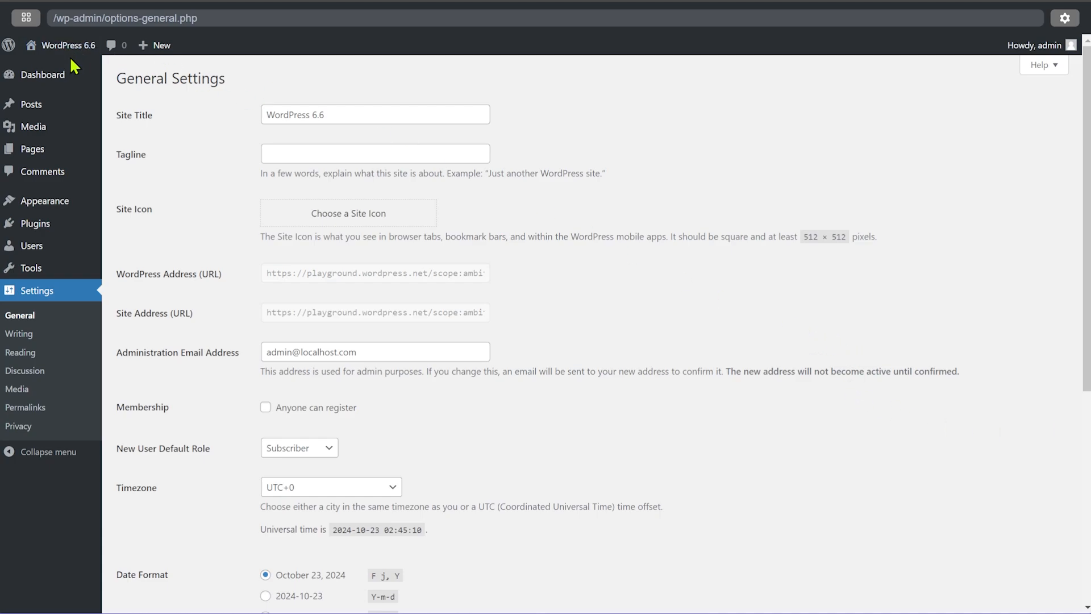
pyautogui.moveTo(80, 93)
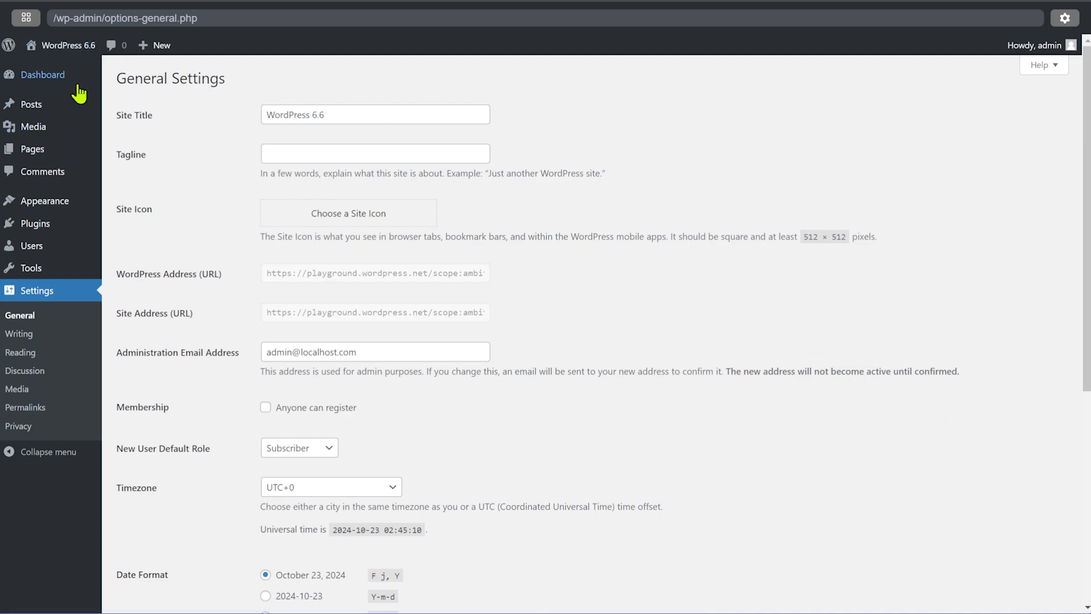
pyautogui.moveTo(359, 96)
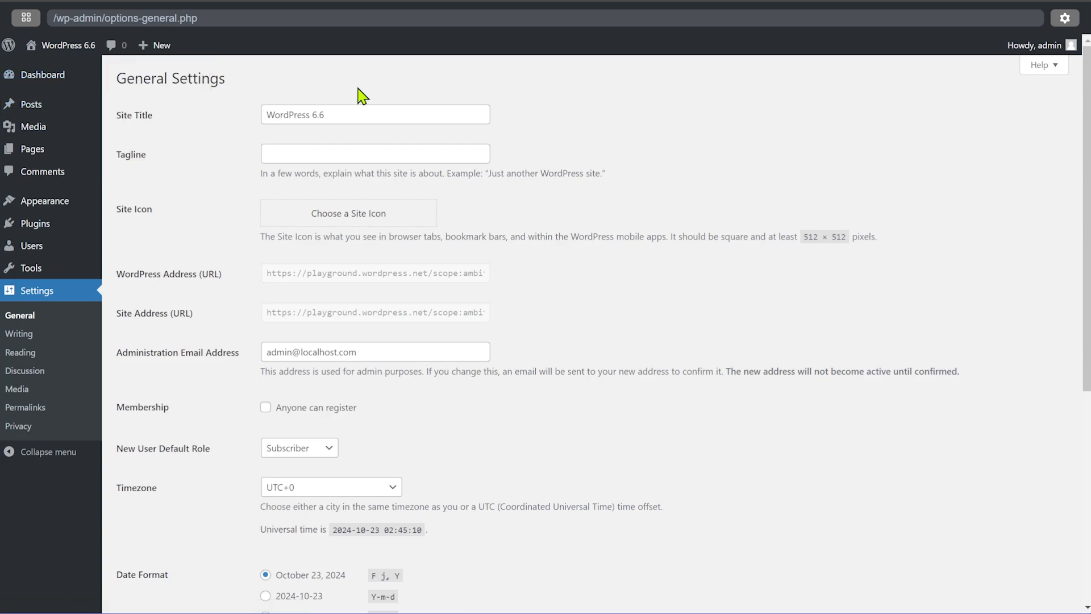
pyautogui.moveTo(258, 82)
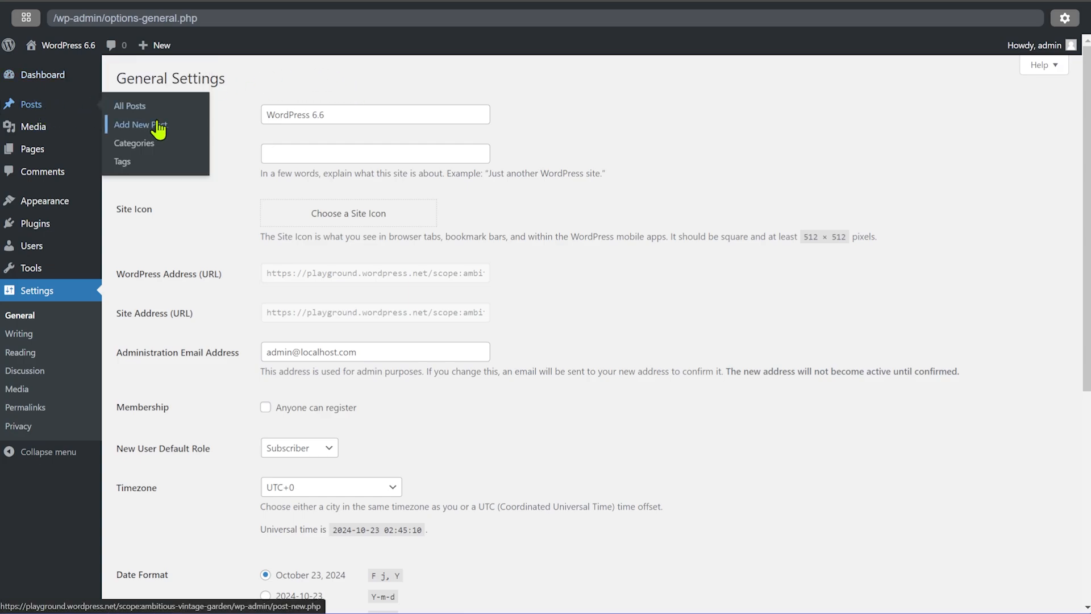
# Step: Start a new post and insert the image-right and centered call-to-action patterns
pyautogui.click(139, 125)
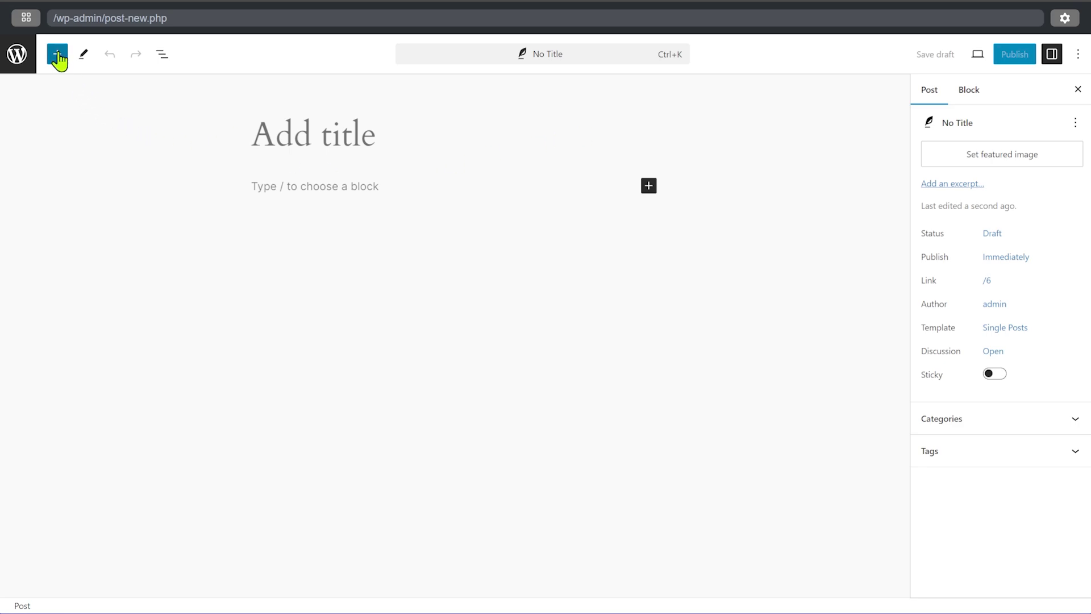
pyautogui.click(54, 54)
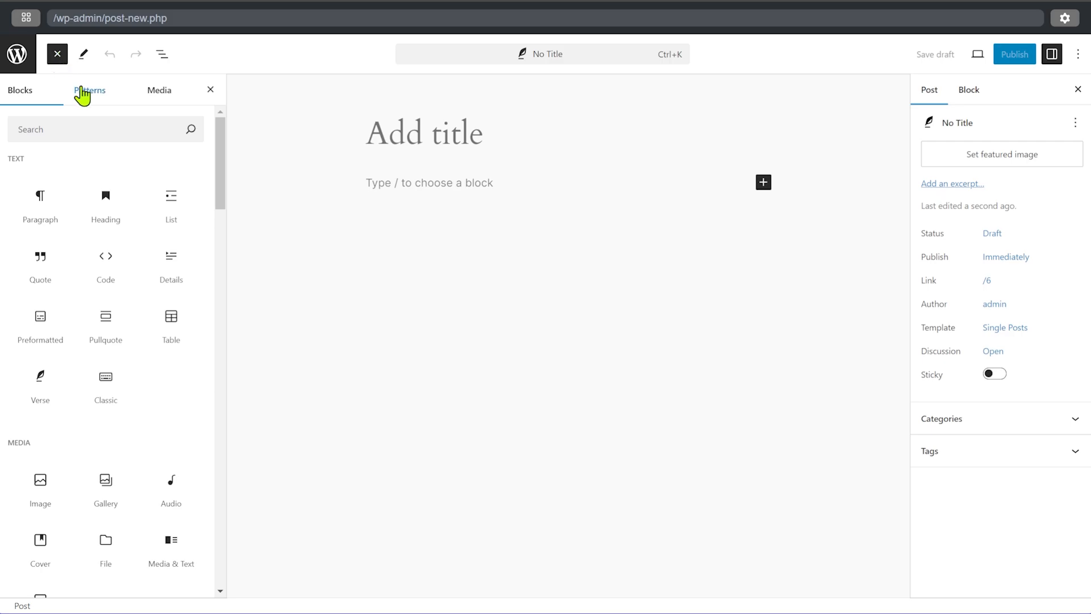
pyautogui.click(89, 90)
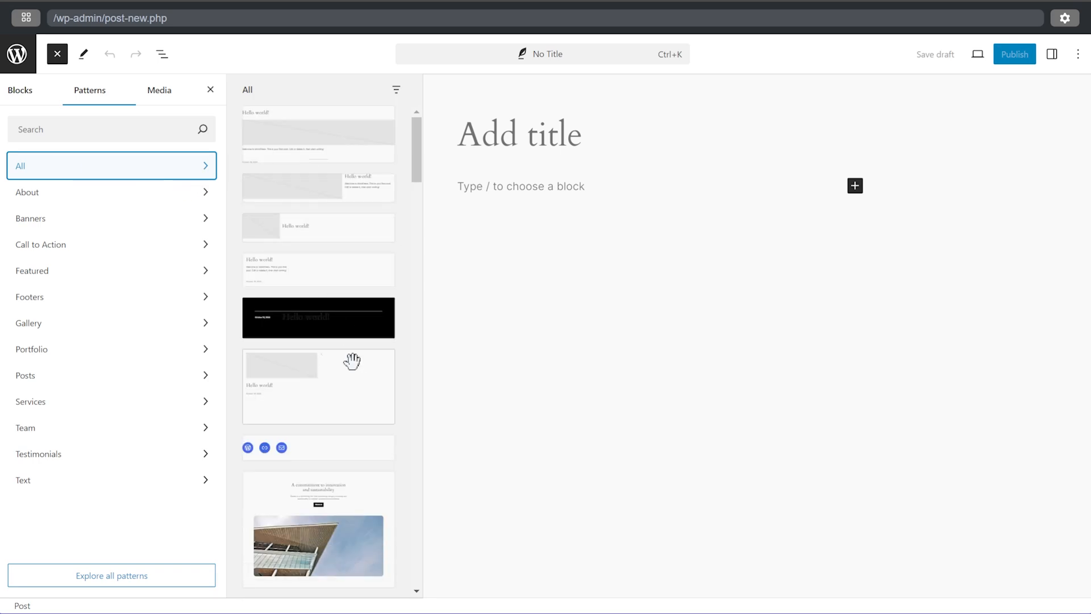
pyautogui.moveTo(337, 216)
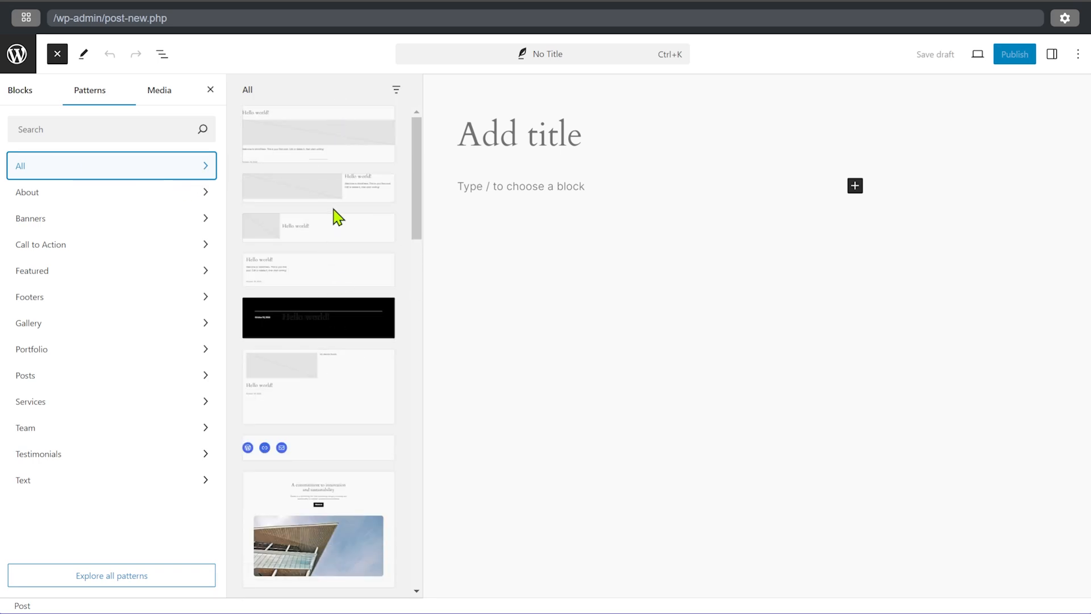
pyautogui.scroll(-3)
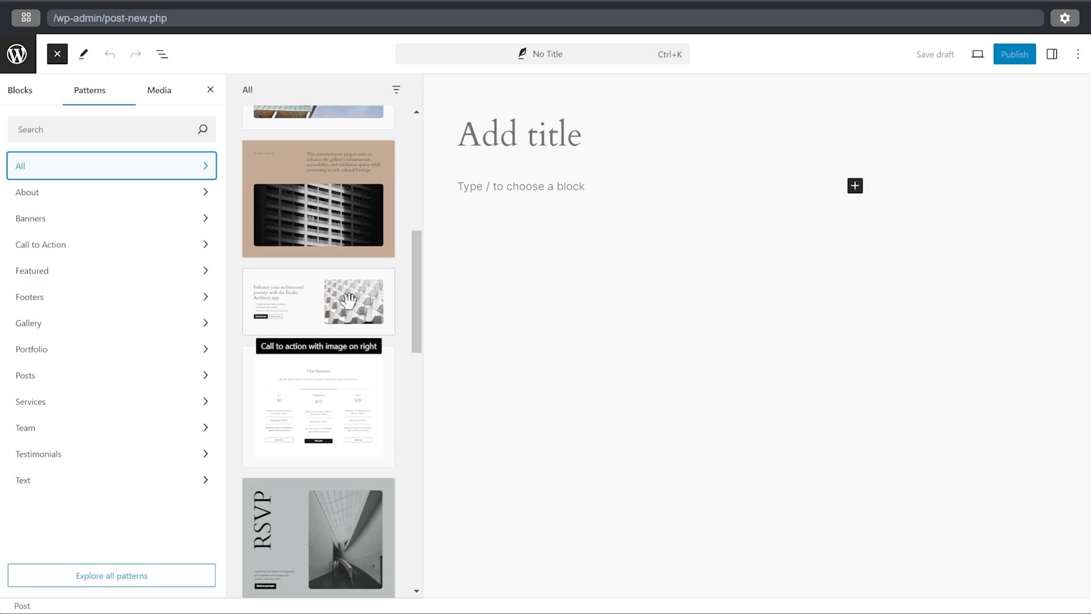
pyautogui.click(318, 302)
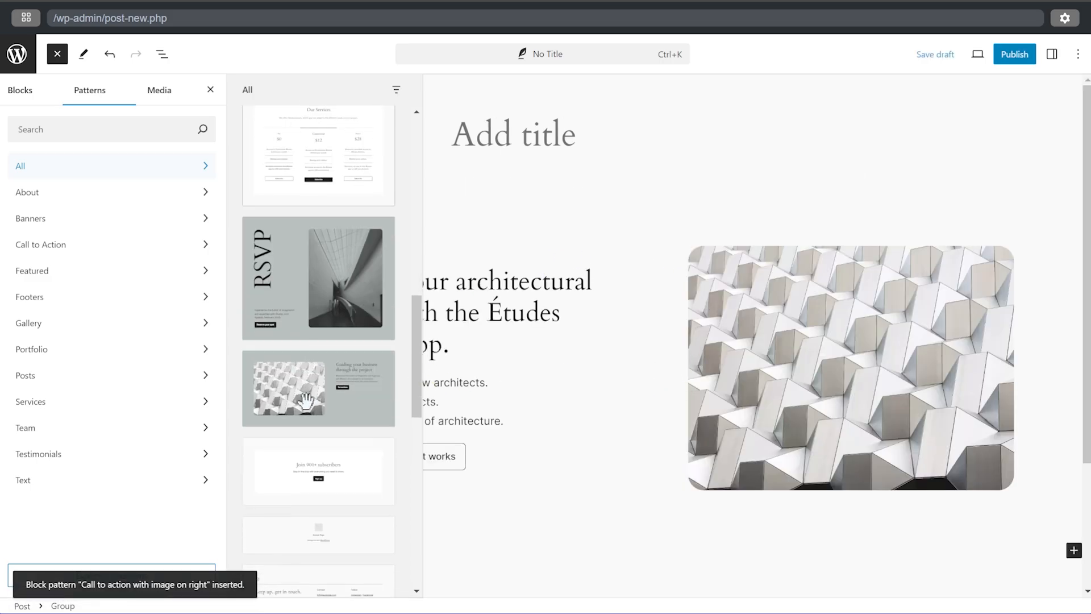
pyautogui.scroll(-3)
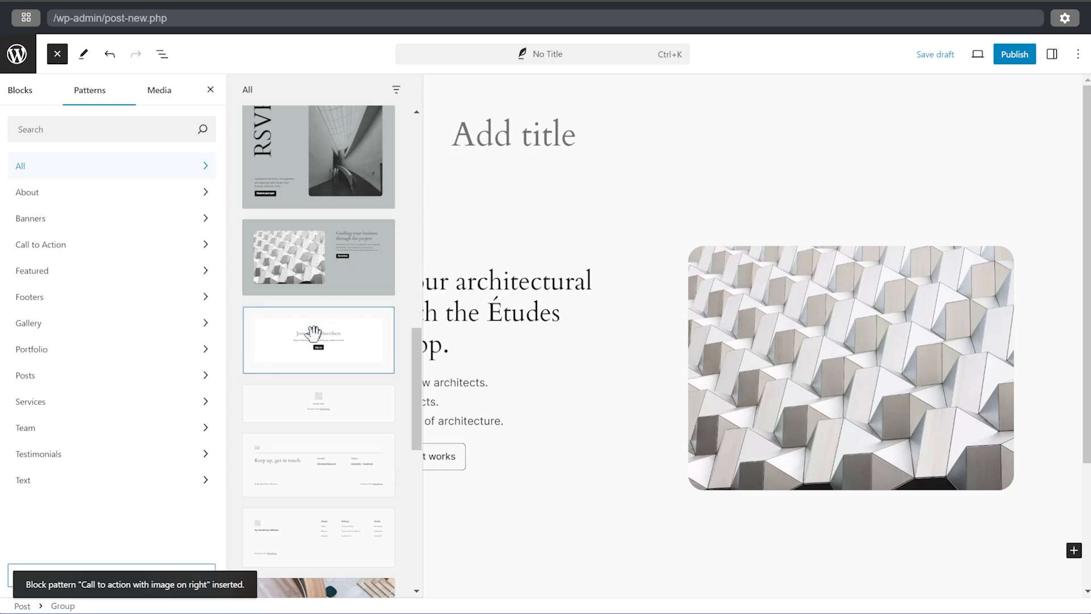
pyautogui.click(319, 339)
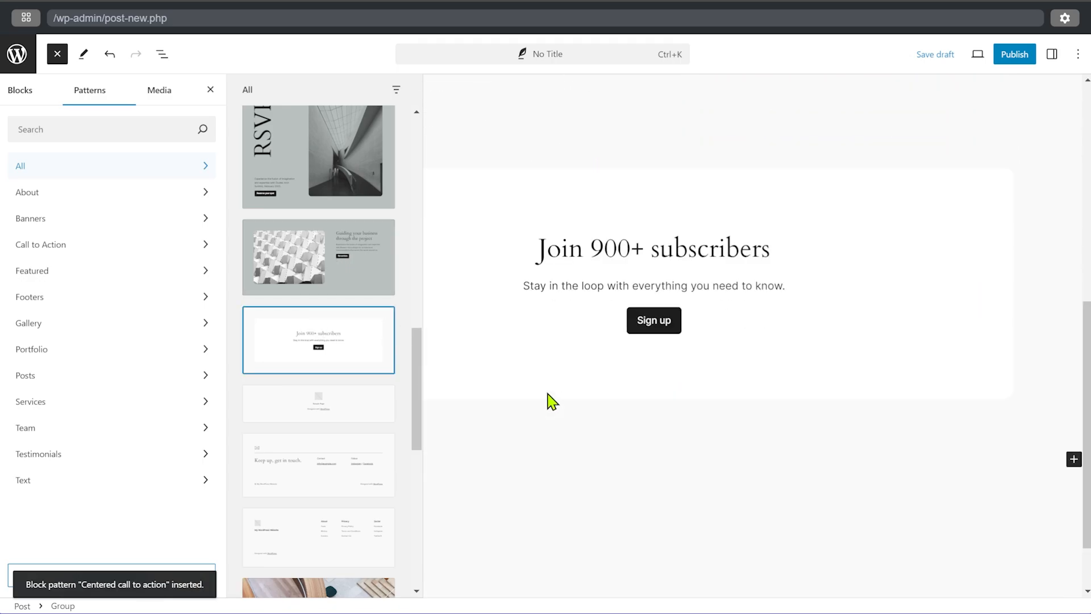
# Step: Insert the Full screen image, dark Project layout, Team members (4 columns) and Pricing patterns
pyautogui.click(317, 368)
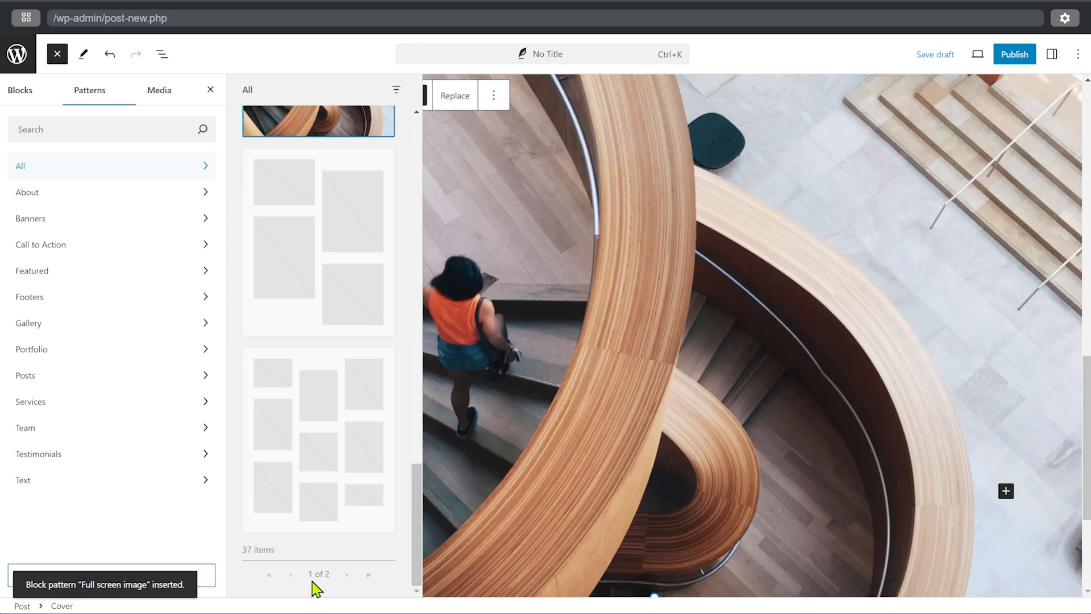
pyautogui.scroll(-3)
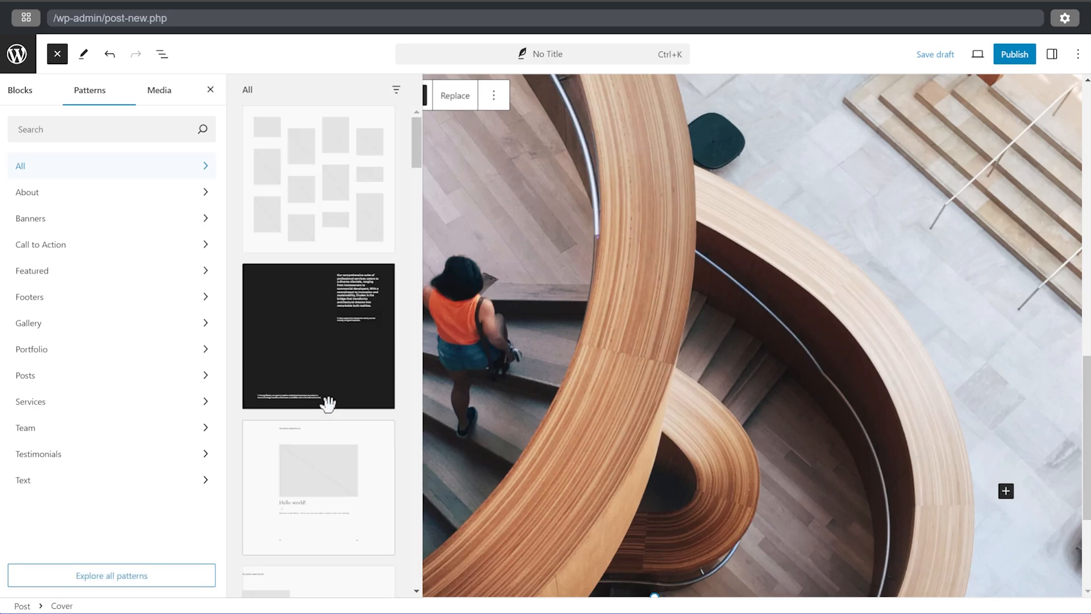
pyautogui.click(318, 335)
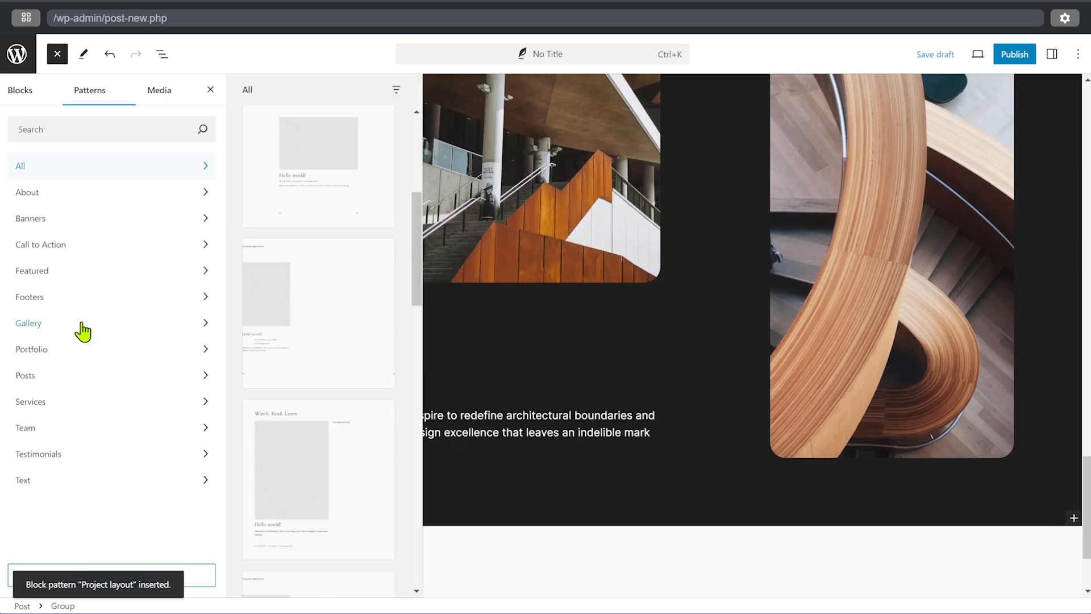
pyautogui.click(31, 349)
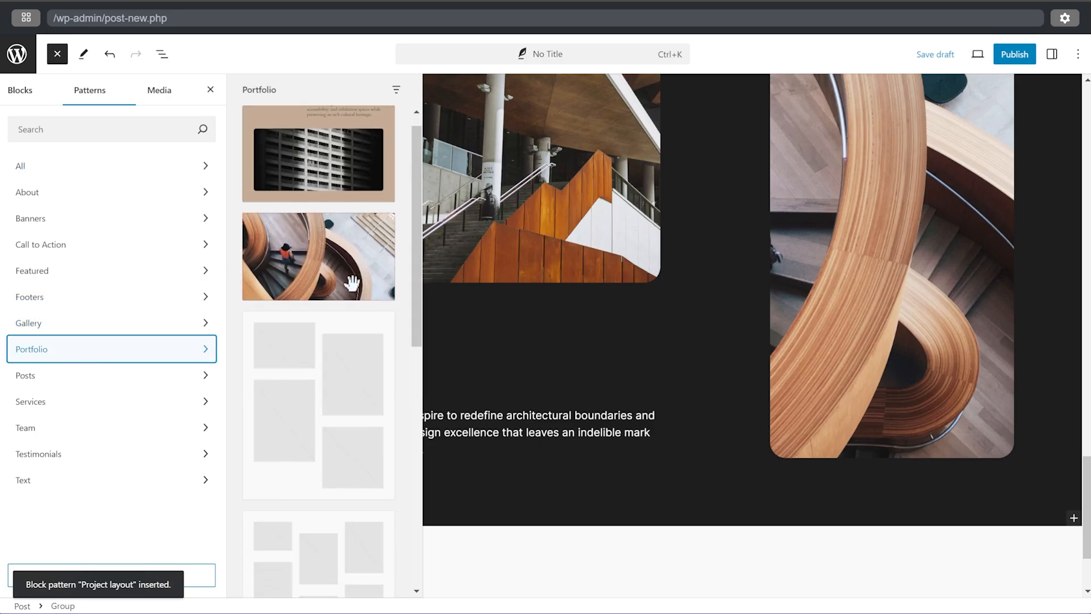
pyautogui.scroll(-3)
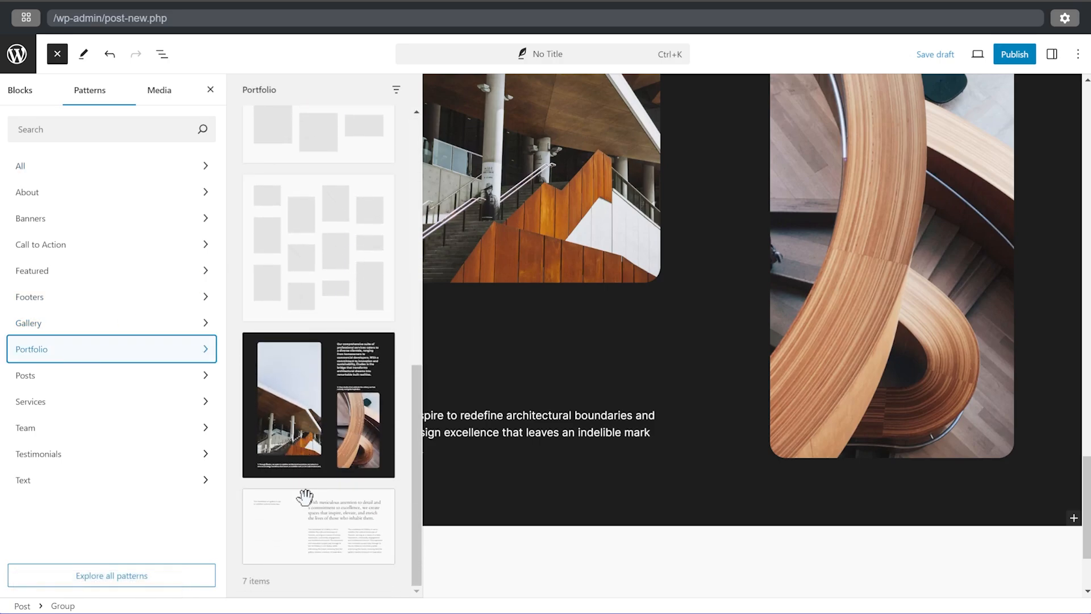
pyautogui.click(21, 427)
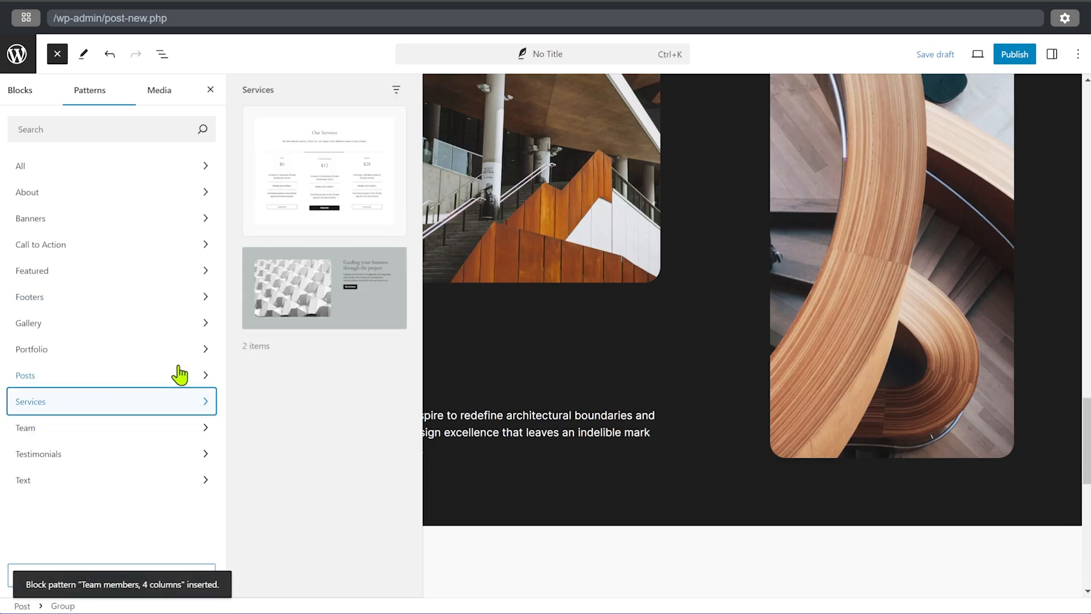
pyautogui.click(324, 174)
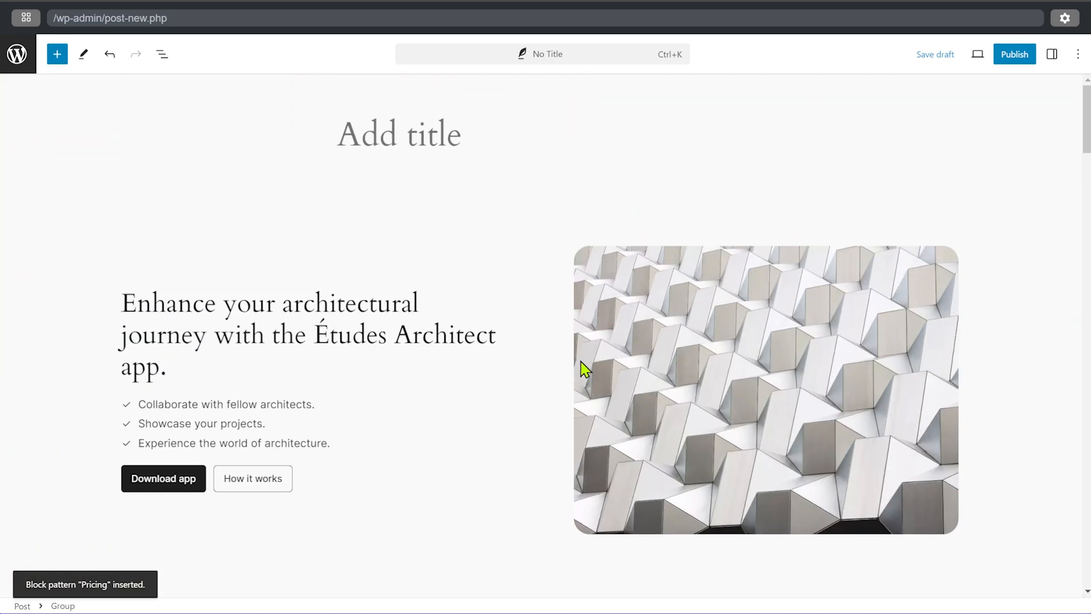
pyautogui.moveTo(516, 207)
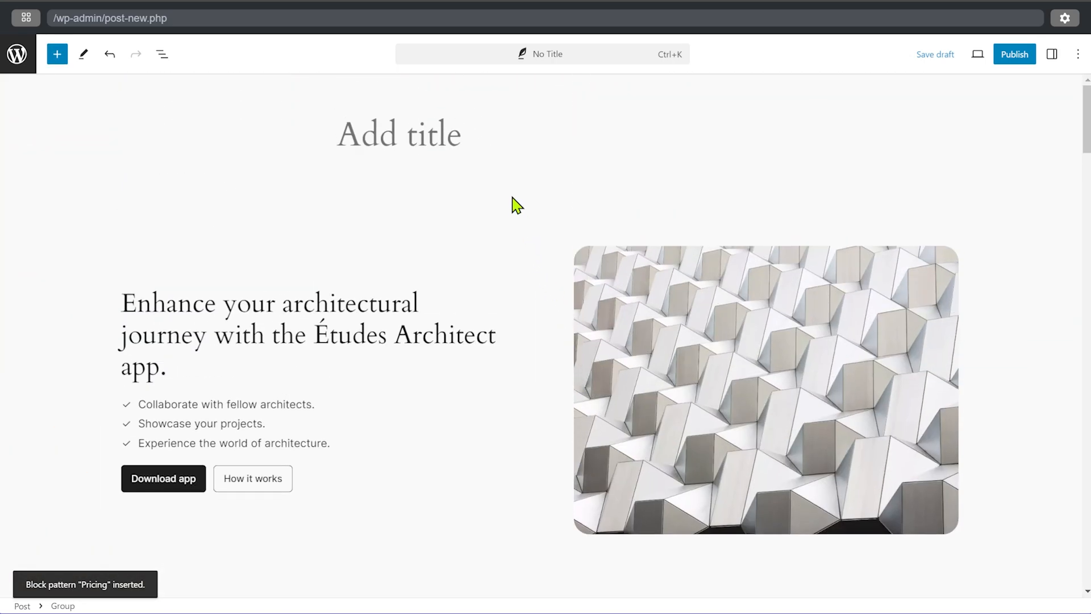
# Step: Scroll through the pattern-filled post and bring up the desktop/tablet/mobile preview options
pyautogui.click(57, 54)
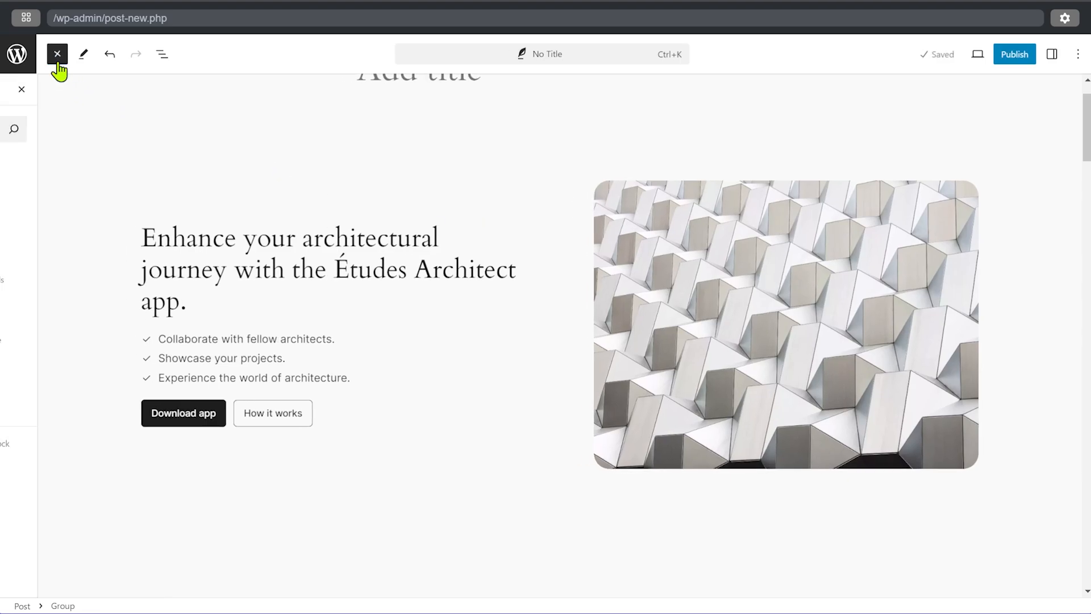
pyautogui.click(56, 54)
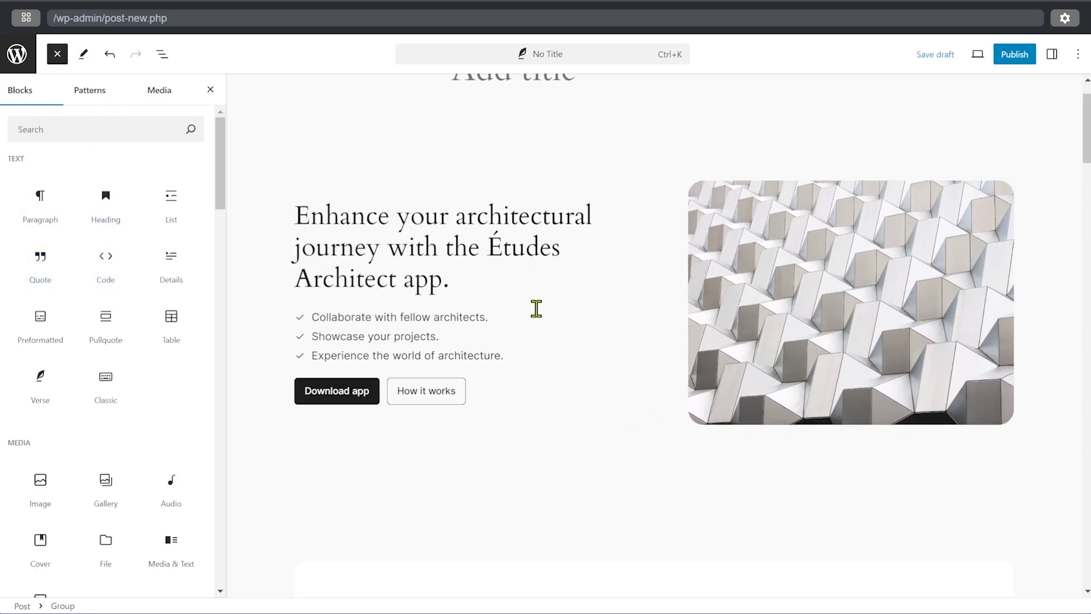
pyautogui.scroll(-3)
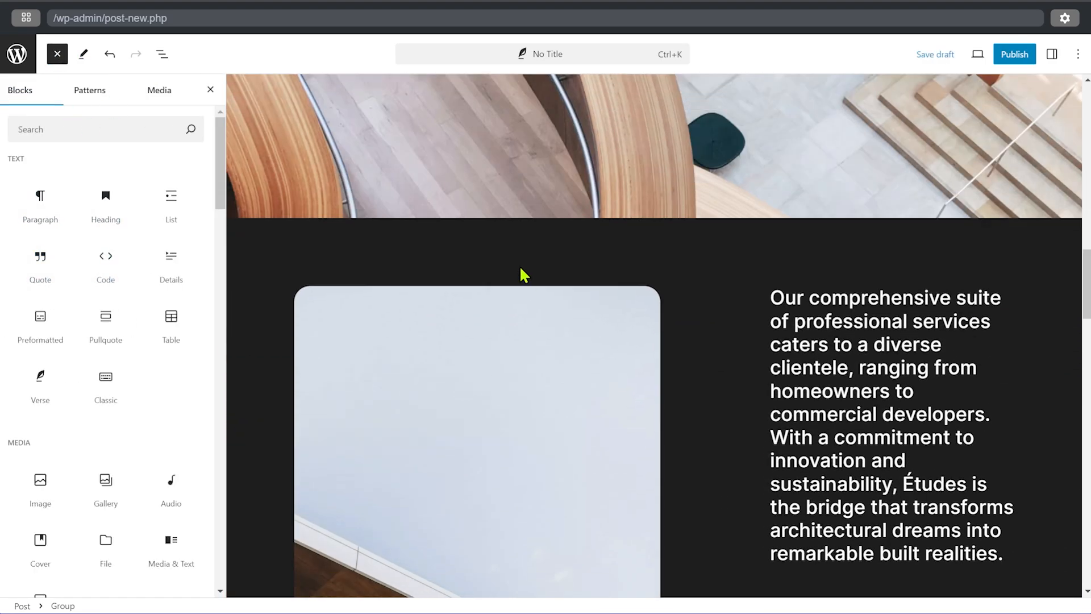
pyautogui.scroll(-3)
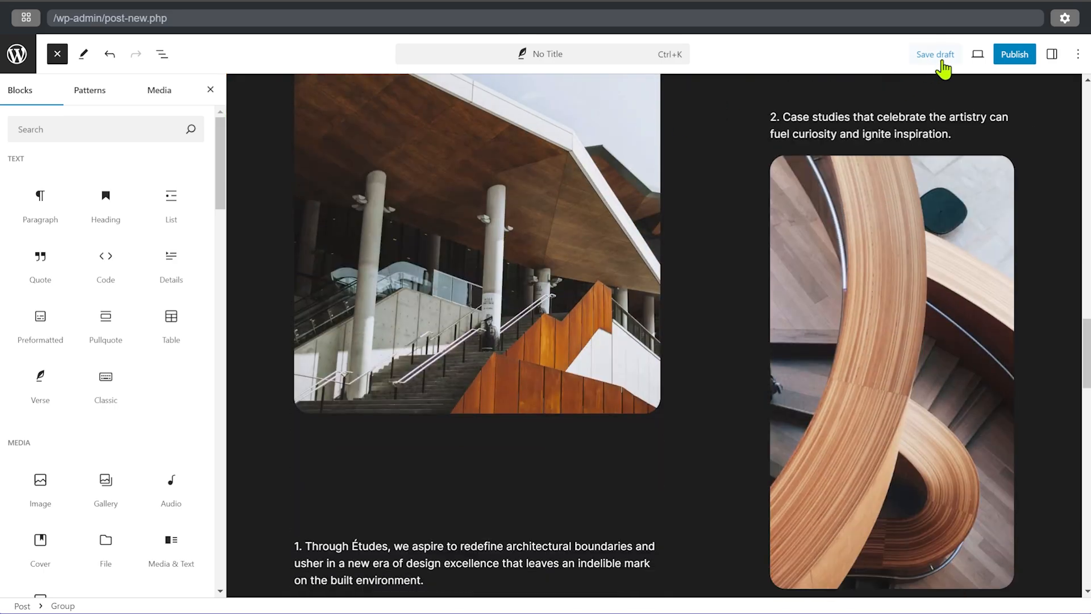
pyautogui.click(977, 54)
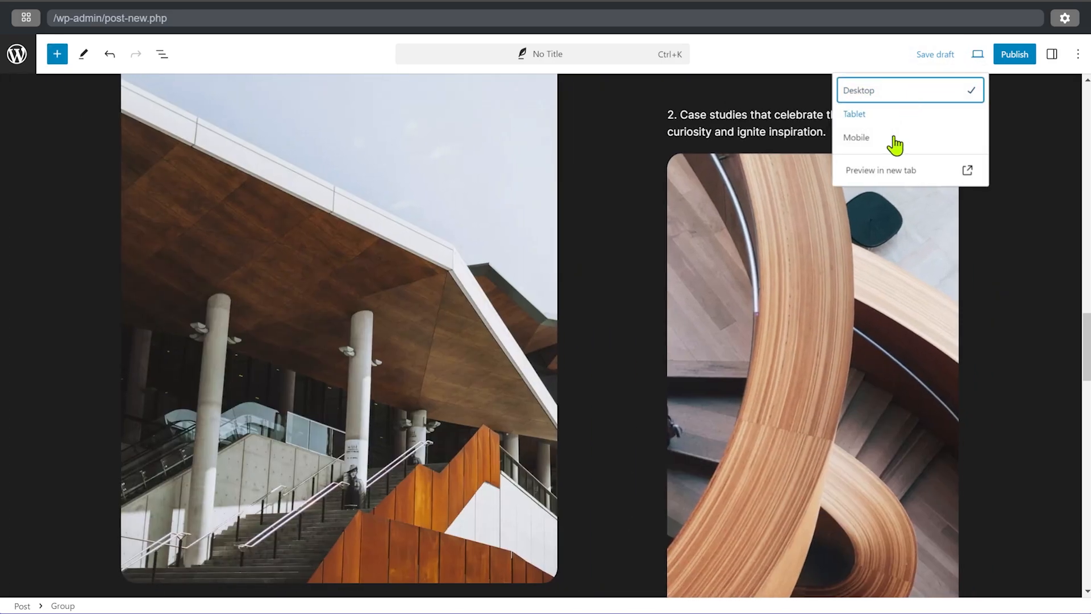
pyautogui.moveTo(866, 45)
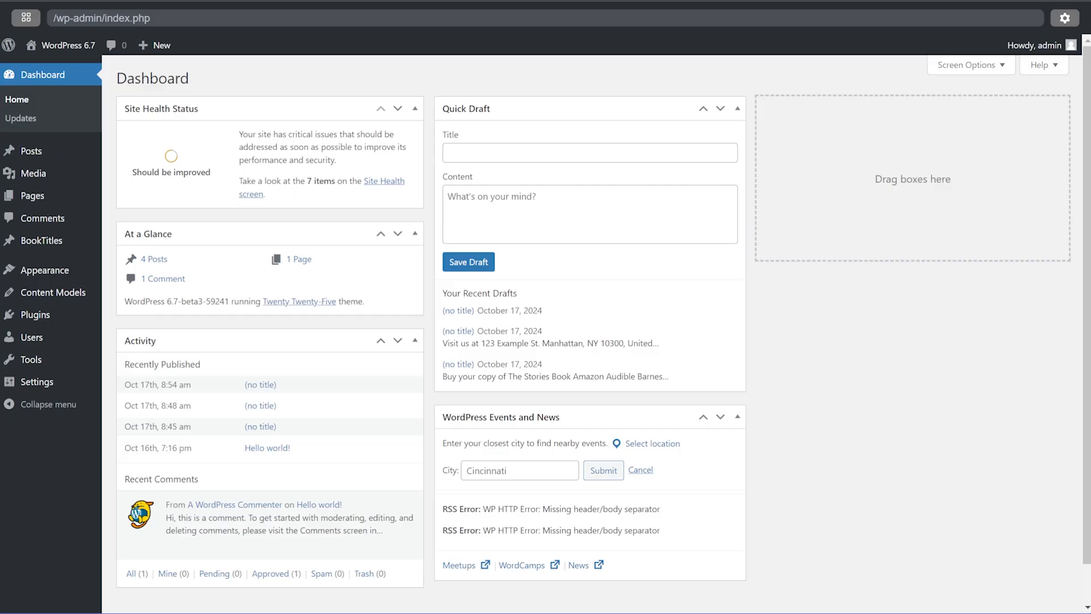
pyautogui.moveTo(354, 81)
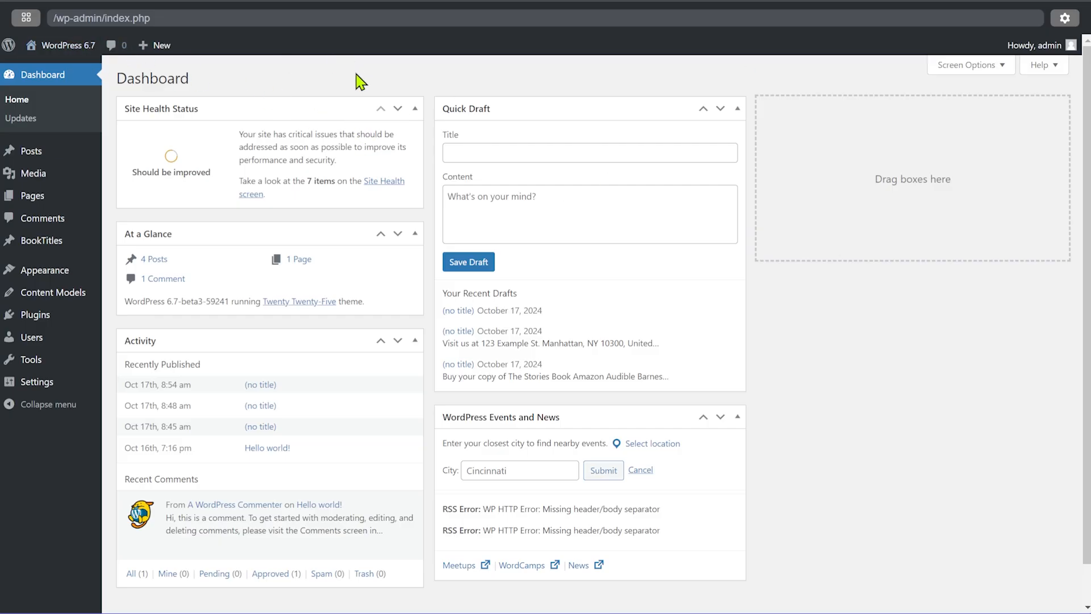
pyautogui.moveTo(31, 151)
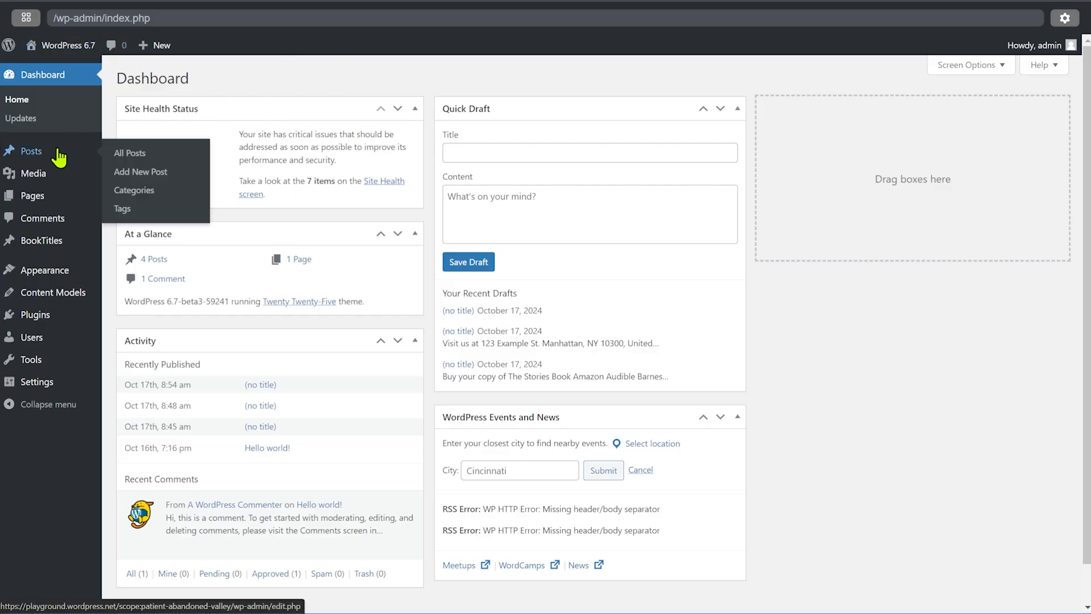
# Step: Create a second blank post and show its block inserter panel
pyautogui.click(140, 172)
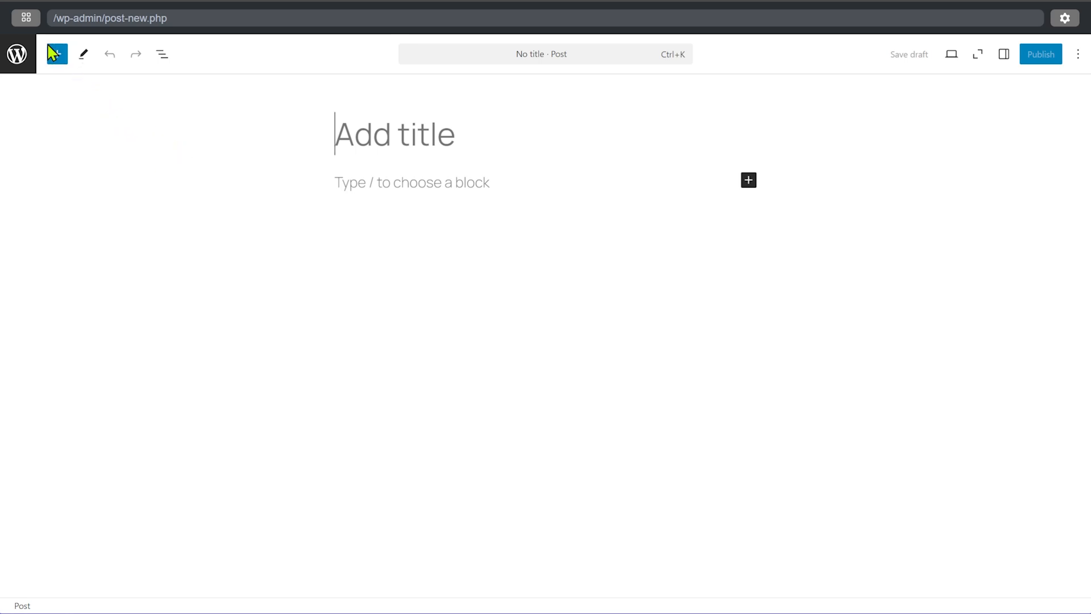
pyautogui.click(54, 54)
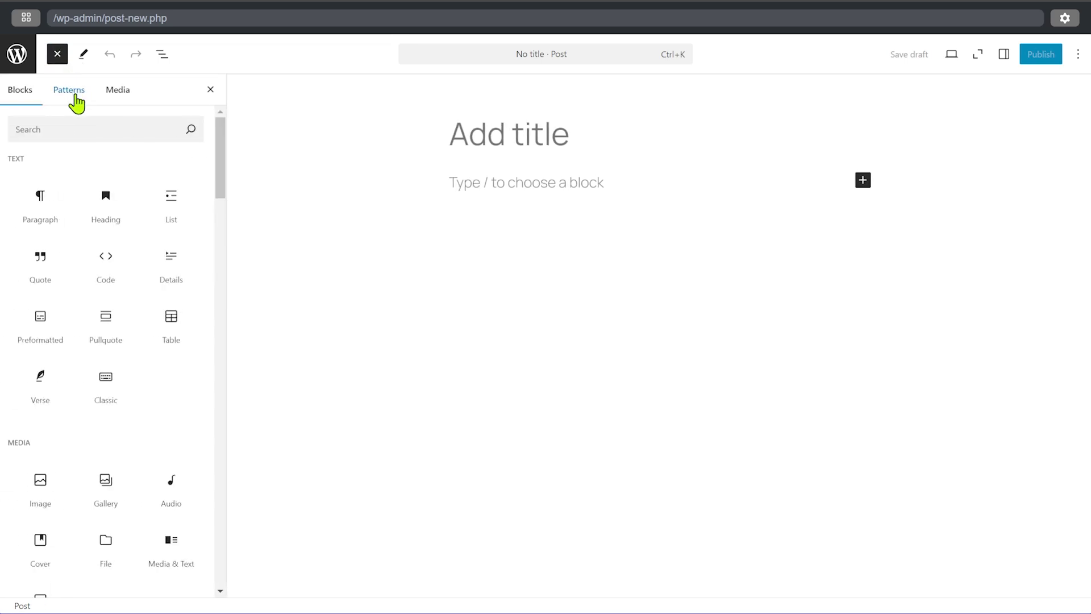
# Step: List the pattern categories and toggle Zoom out off and back on for the empty post
pyautogui.click(69, 90)
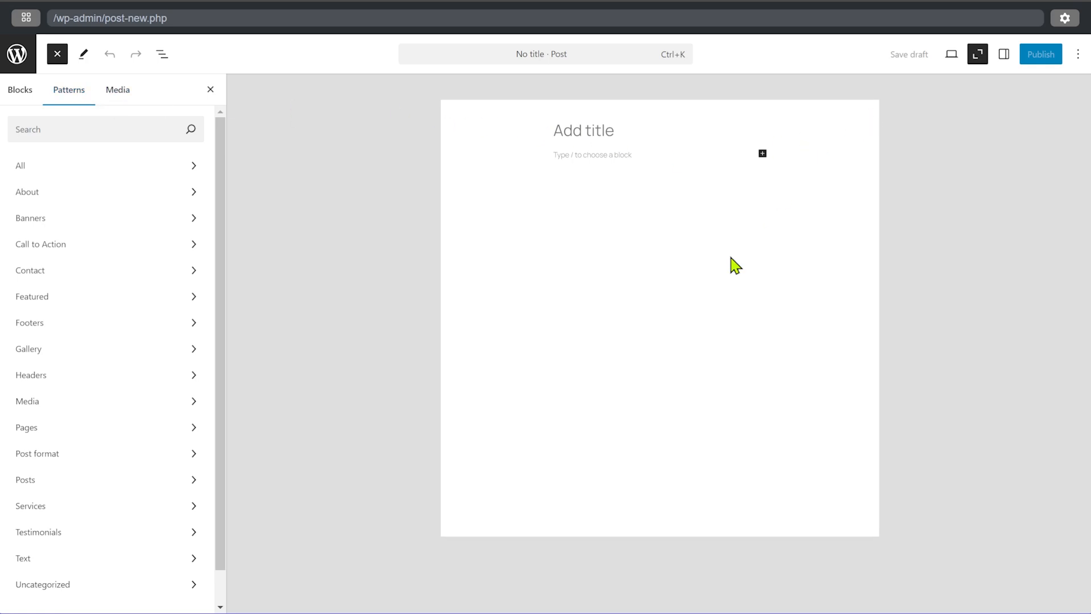
pyautogui.moveTo(948, 84)
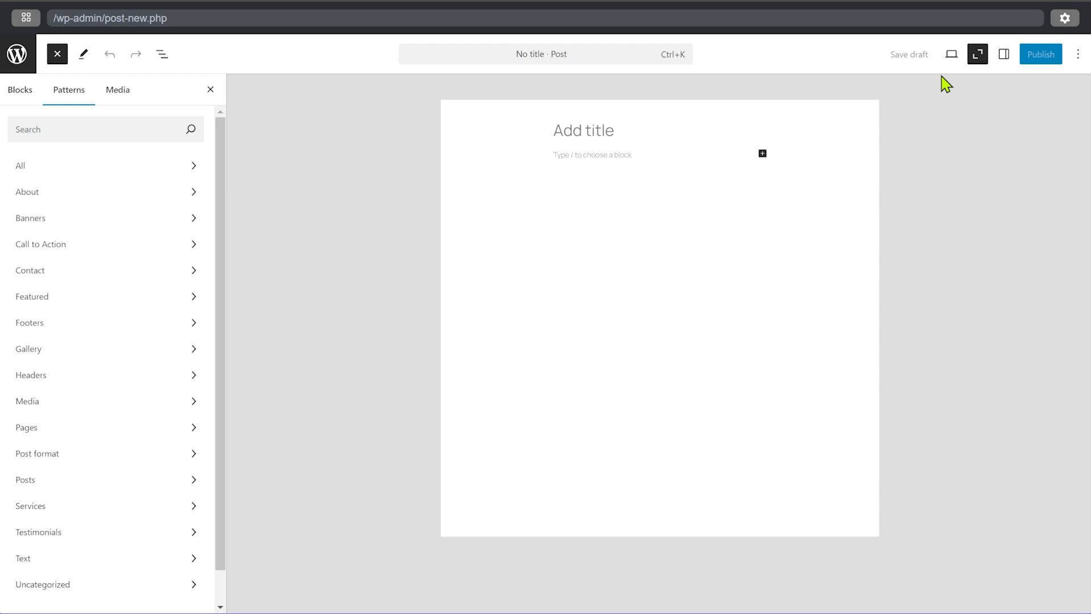
pyautogui.moveTo(970, 82)
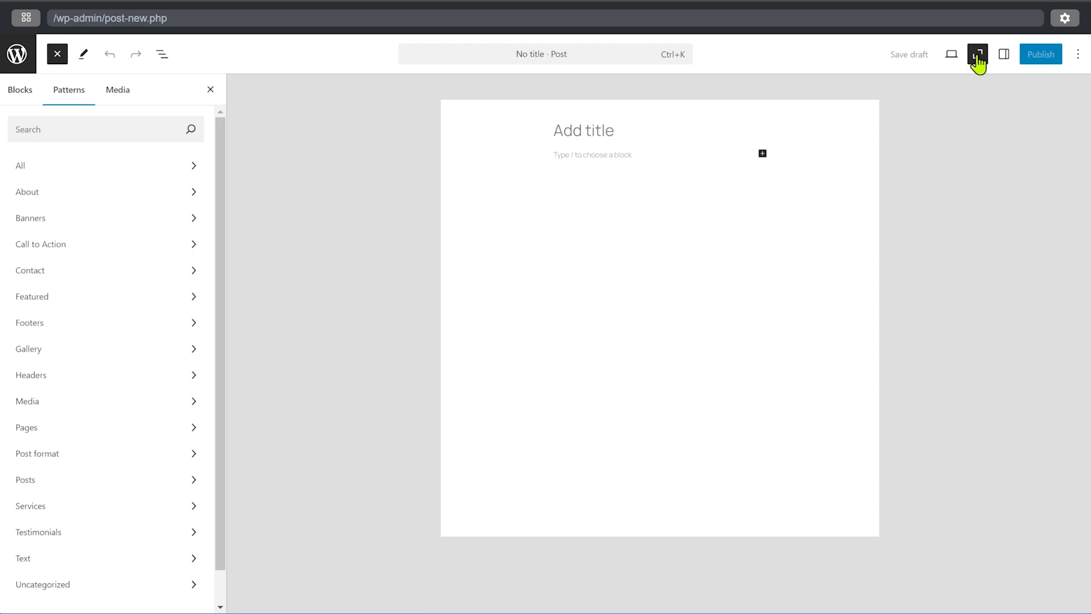
pyautogui.click(977, 55)
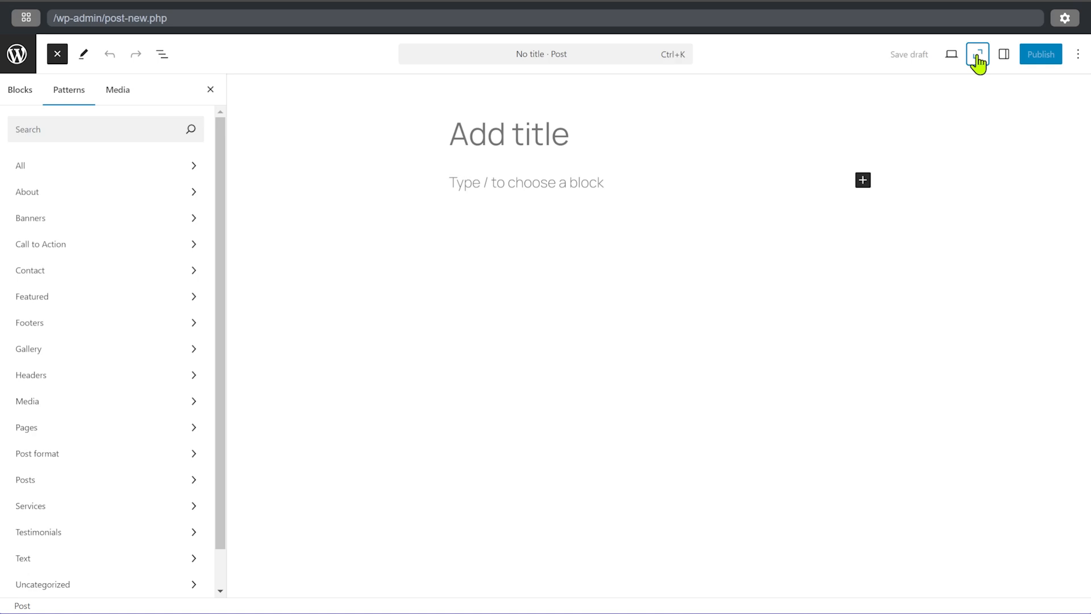
pyautogui.click(975, 54)
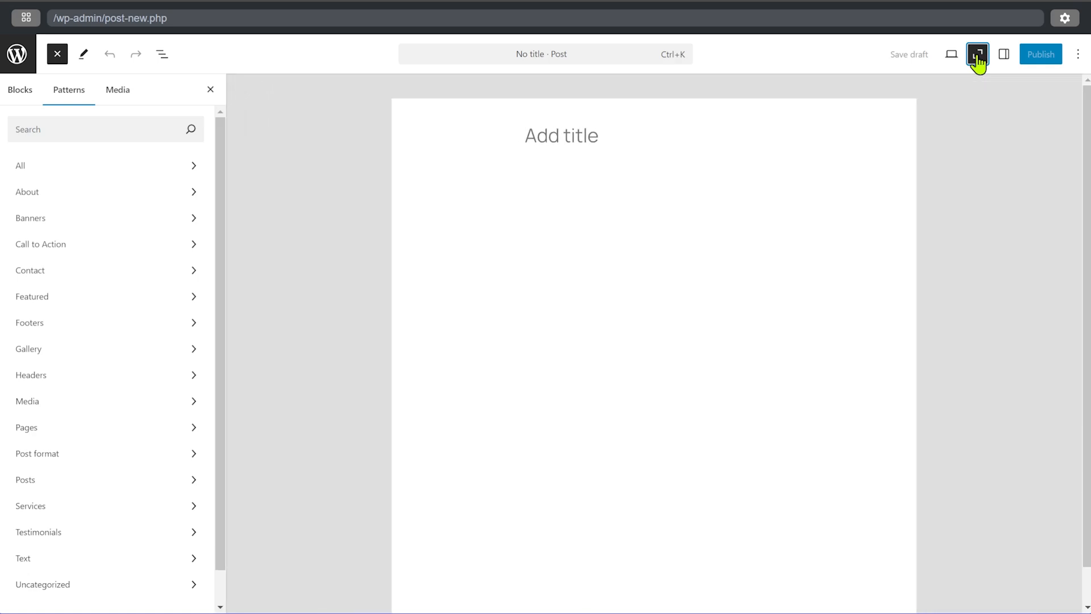
pyautogui.click(979, 55)
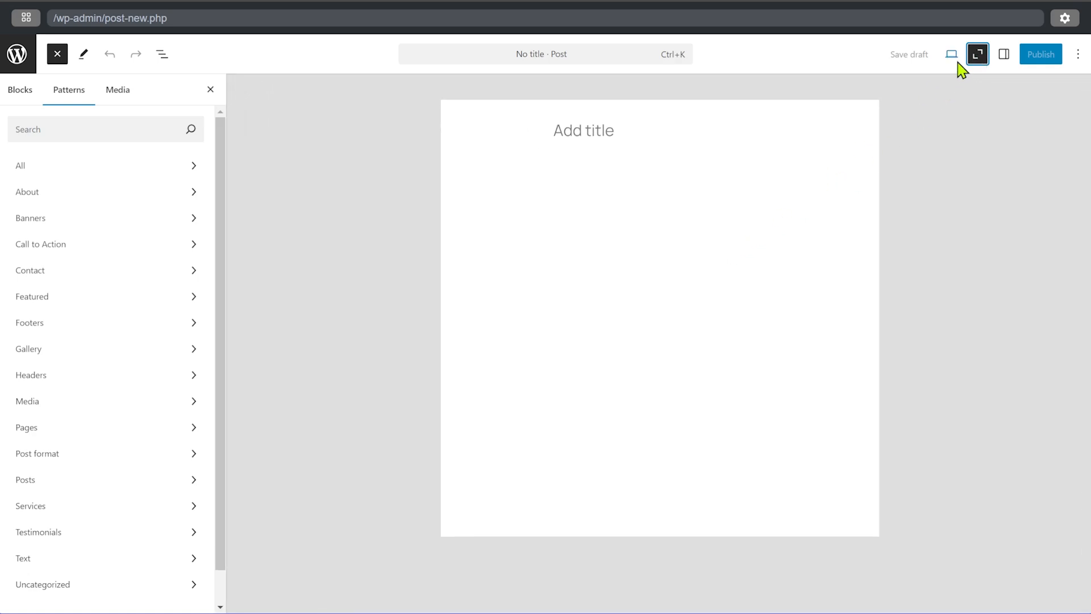
pyautogui.moveTo(979, 54)
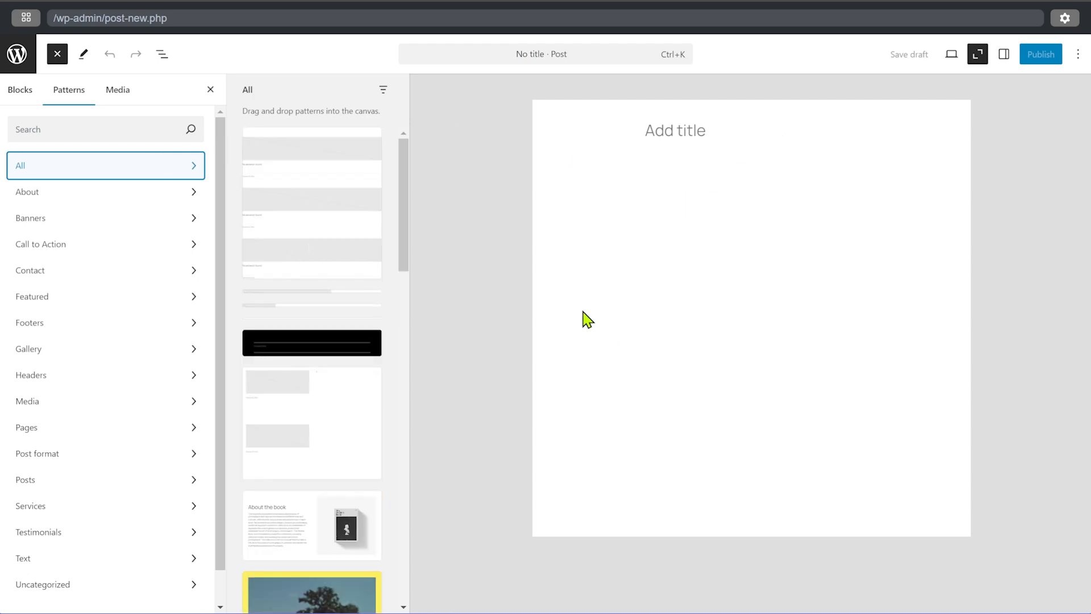
# Step: Add the About the book, Stories cover, Fleurs banner and book-links patterns to the canvas
pyautogui.scroll(-3)
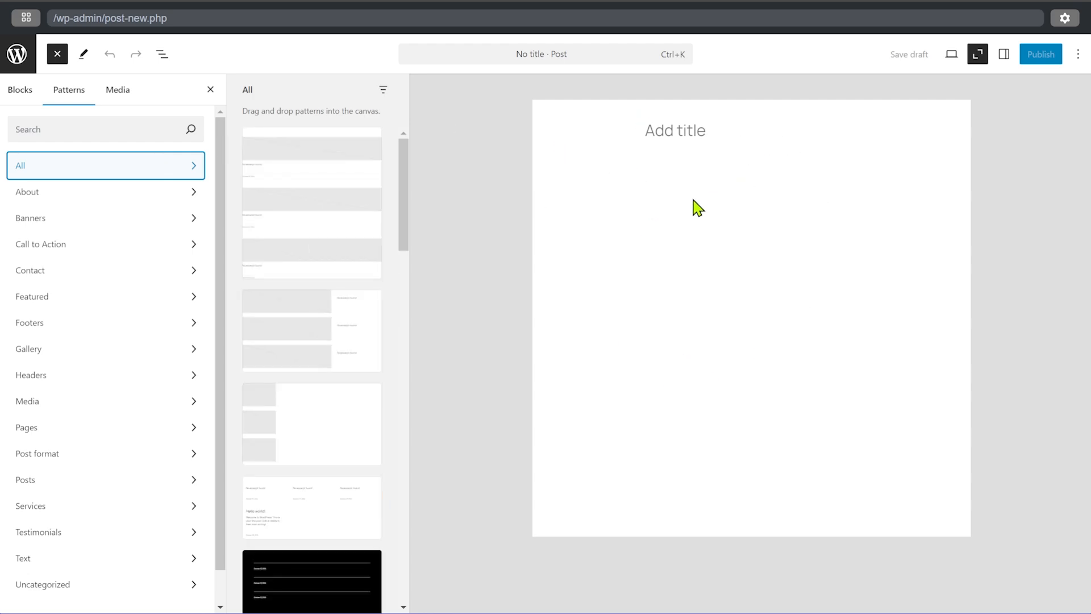
pyautogui.moveTo(703, 226)
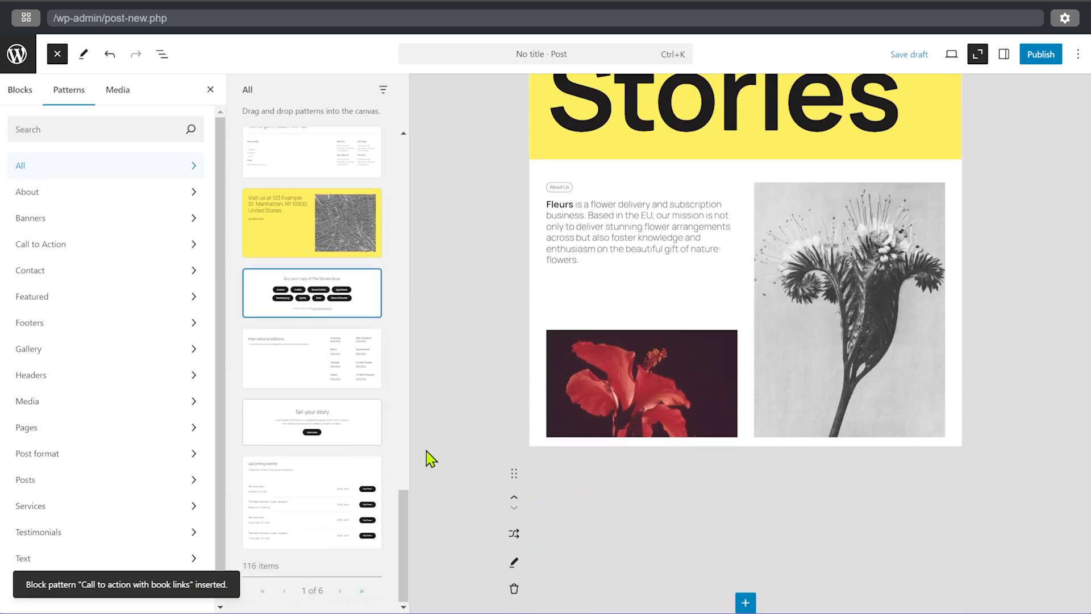
pyautogui.scroll(-3)
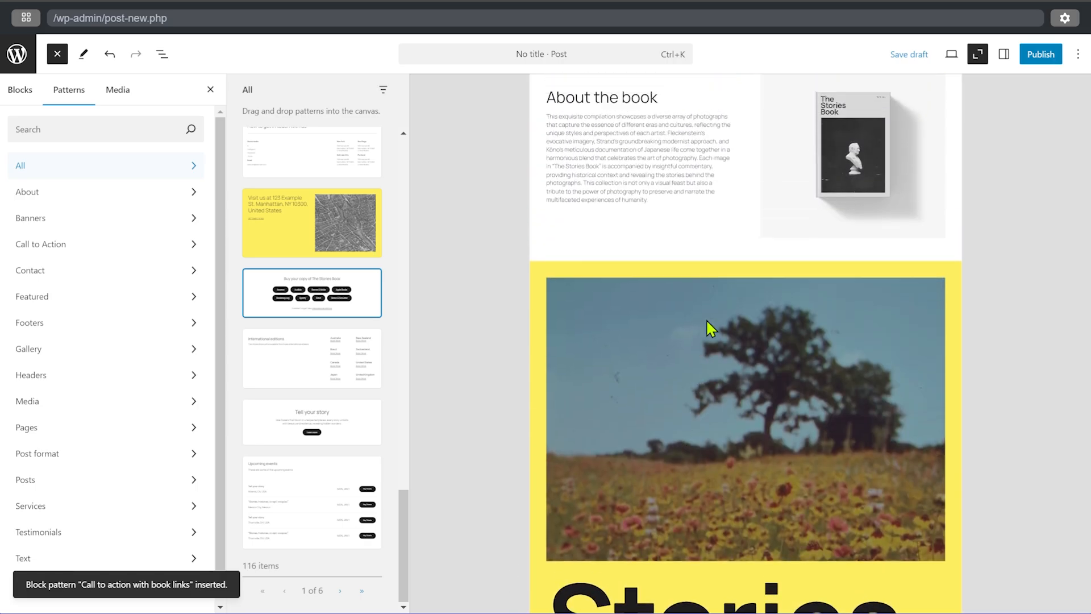
pyautogui.scroll(-3)
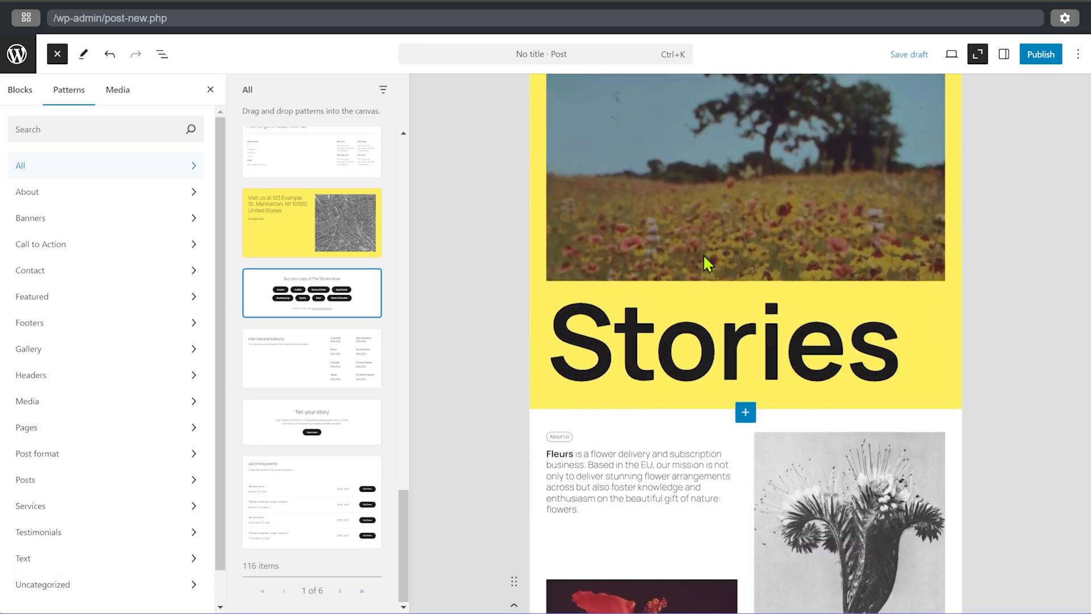
pyautogui.scroll(-3)
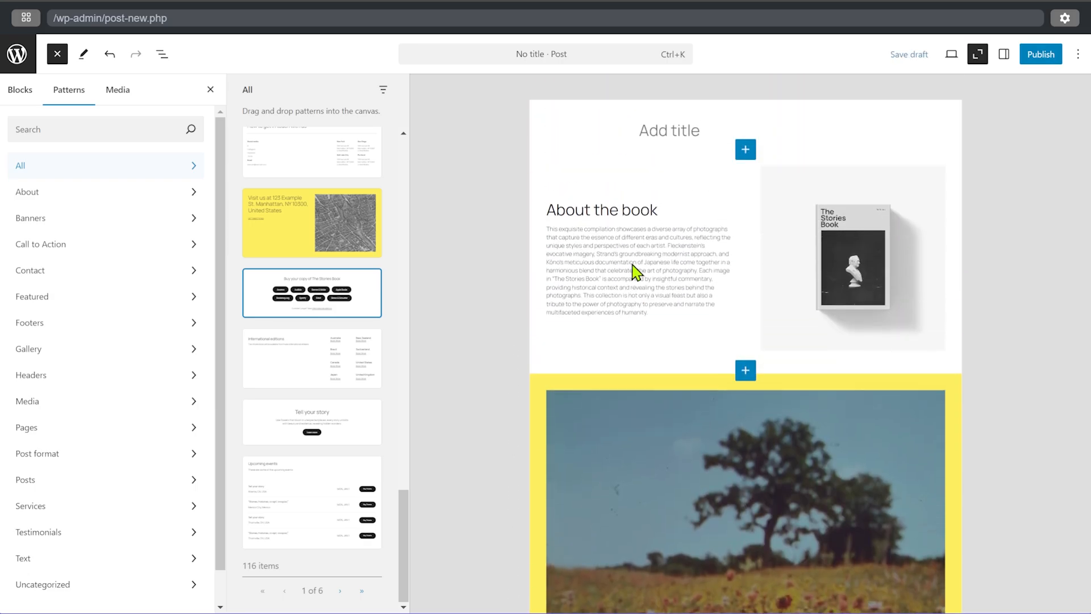
pyautogui.moveTo(315, 511)
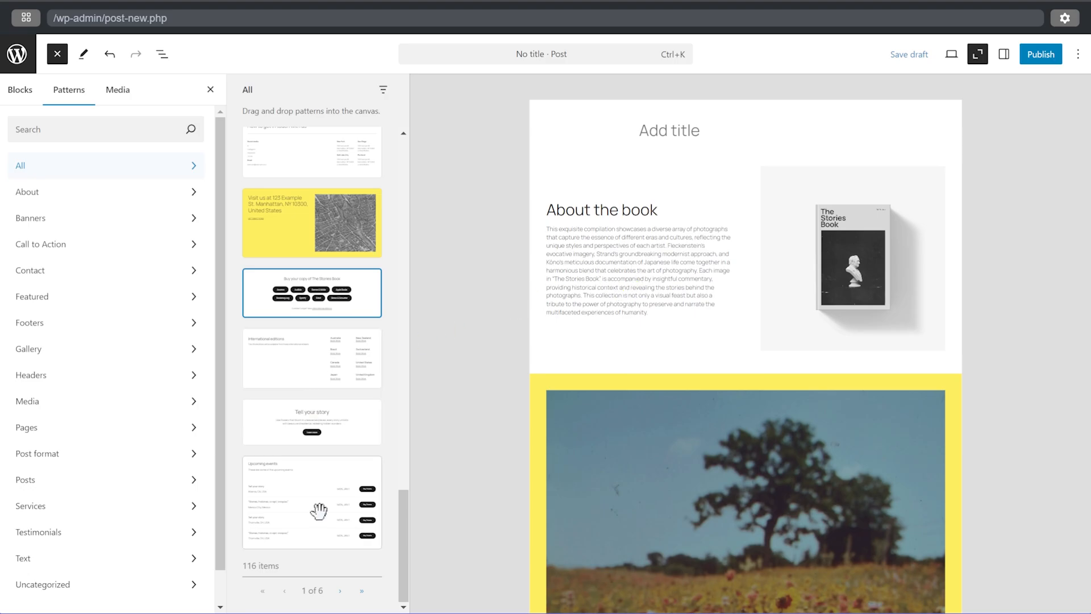
pyautogui.scroll(-3)
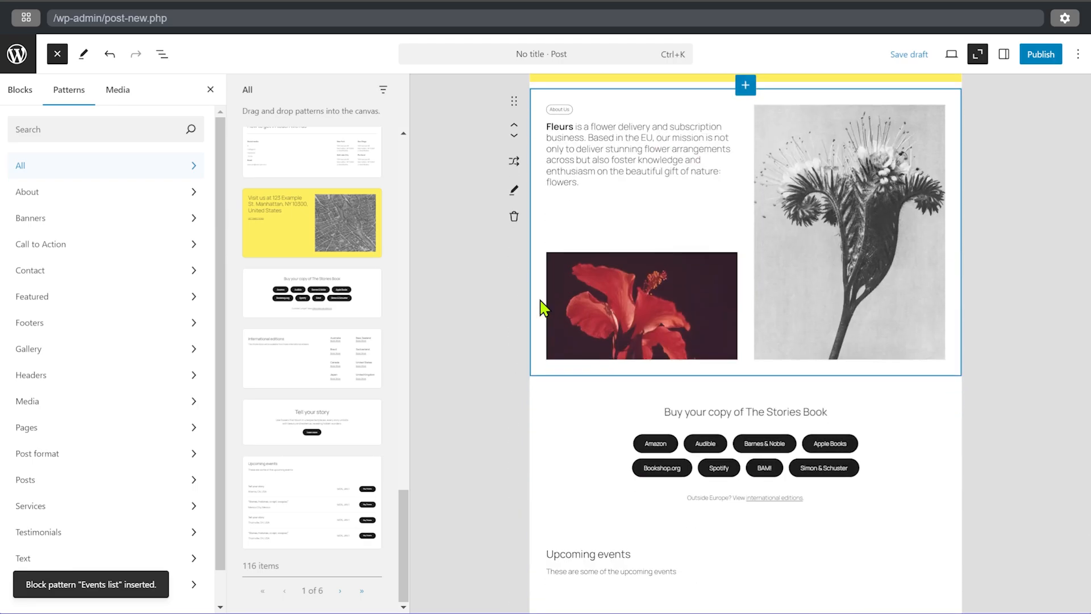
# Step: Add the Upcoming events list and move the Fleurs banner up after About the book
pyautogui.scroll(-3)
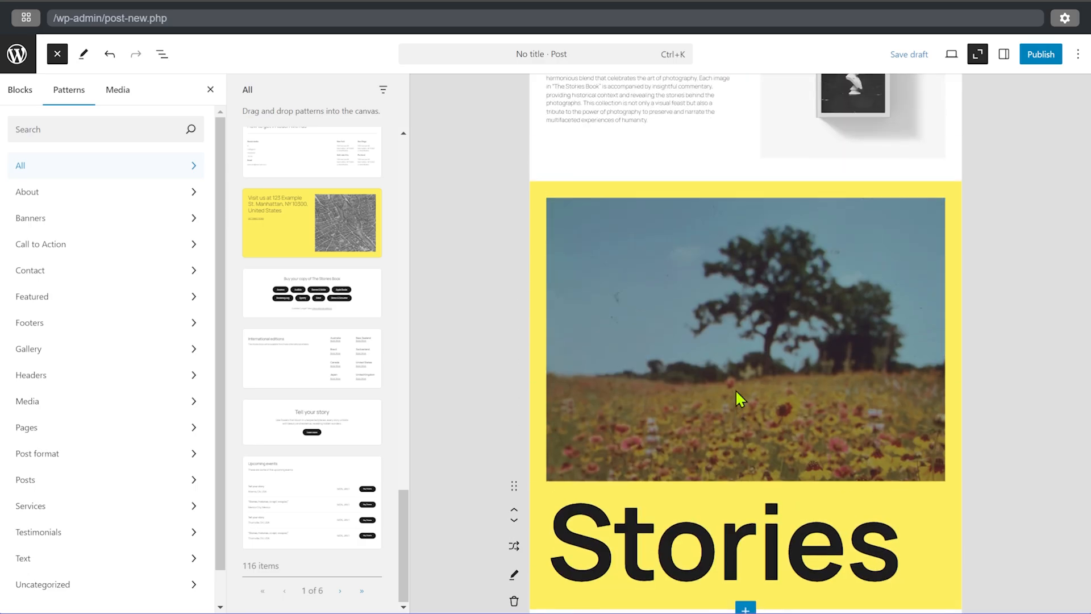
pyautogui.scroll(-3)
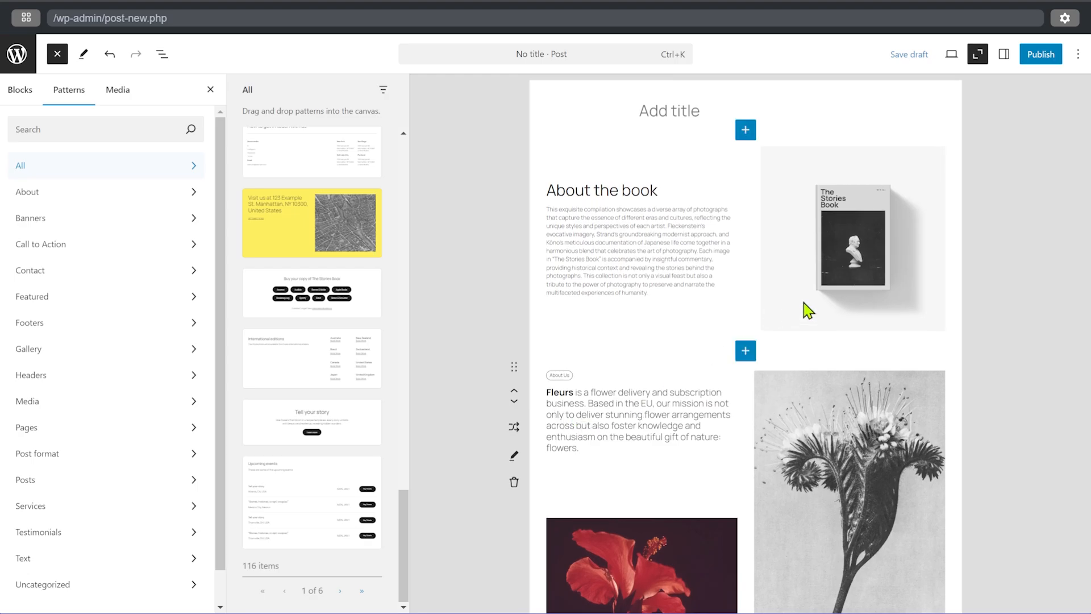
pyautogui.scroll(-3)
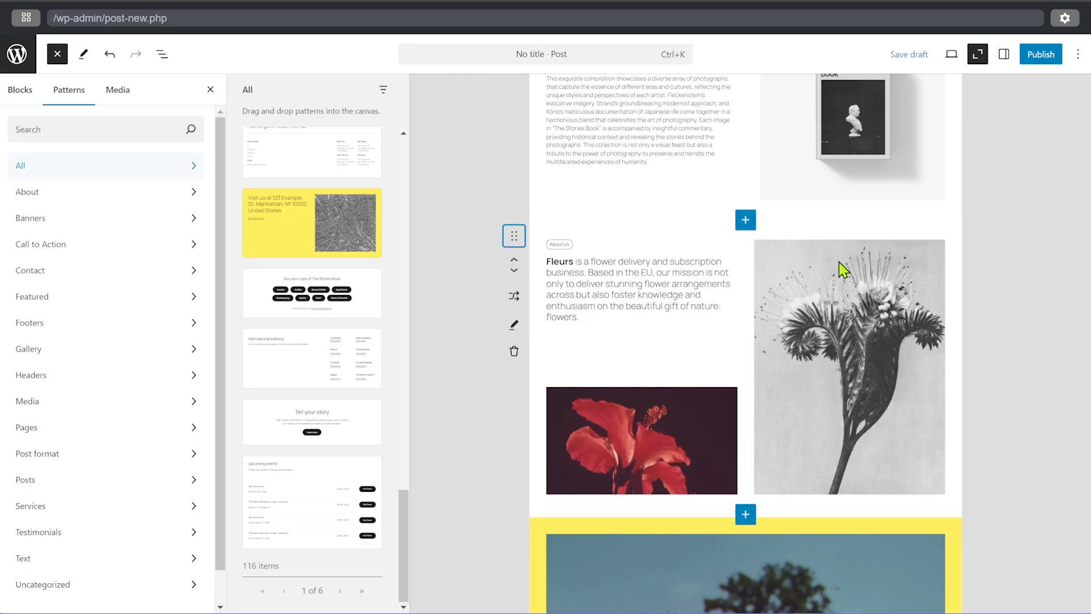
# Step: Show the List View outline of the five patterns while returning to zoomed-out view
pyautogui.click(162, 54)
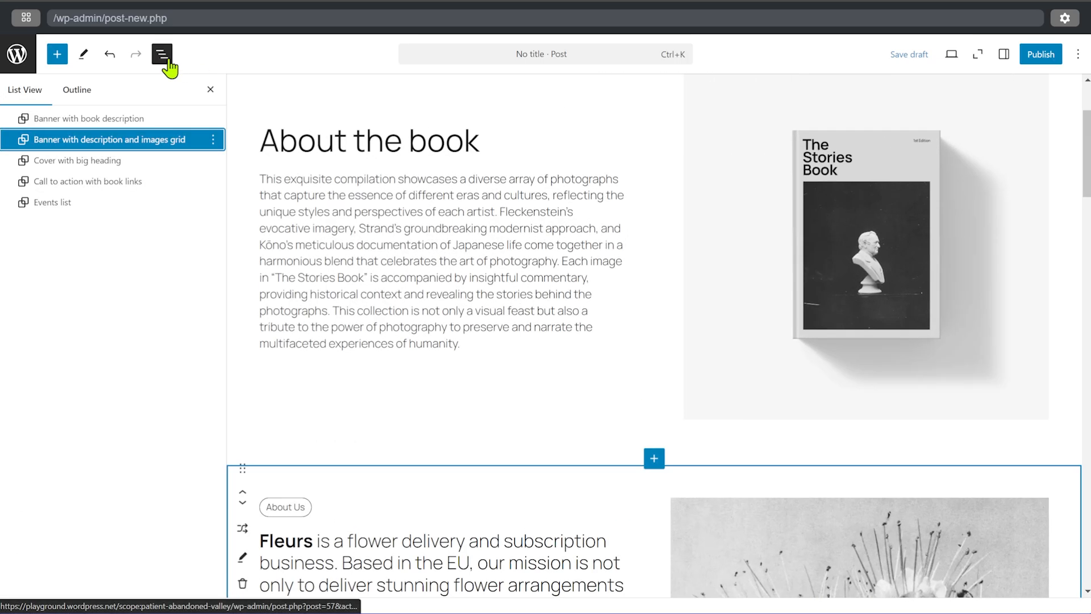
pyautogui.click(977, 54)
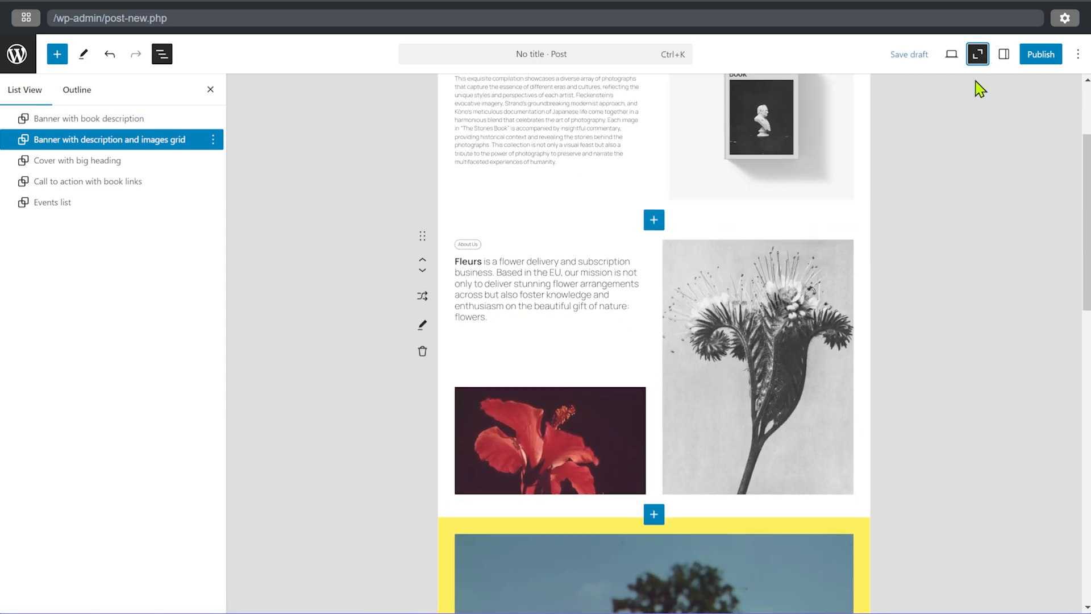
pyautogui.moveTo(616, 317)
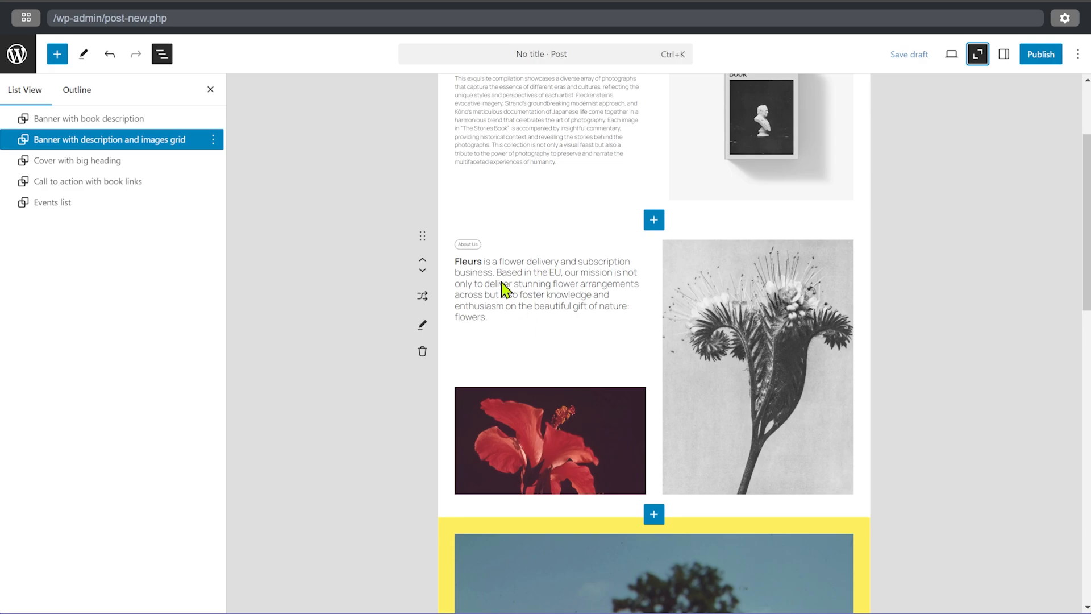
pyautogui.scroll(-3)
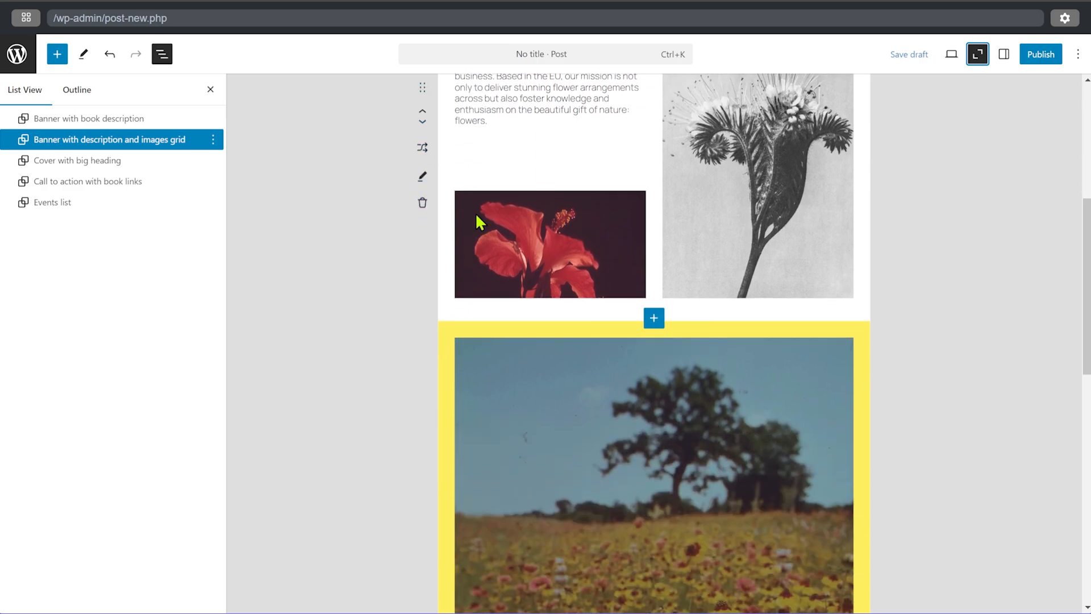
pyautogui.moveTo(83, 174)
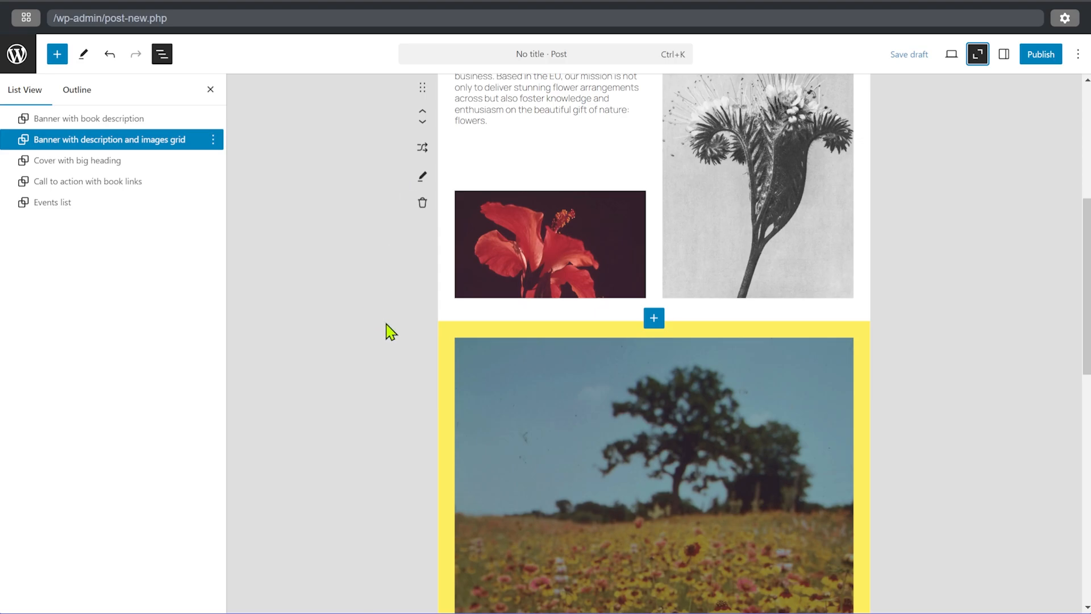
# Step: Show the About pattern category, then select the Upcoming events heading for editing
pyautogui.click(55, 54)
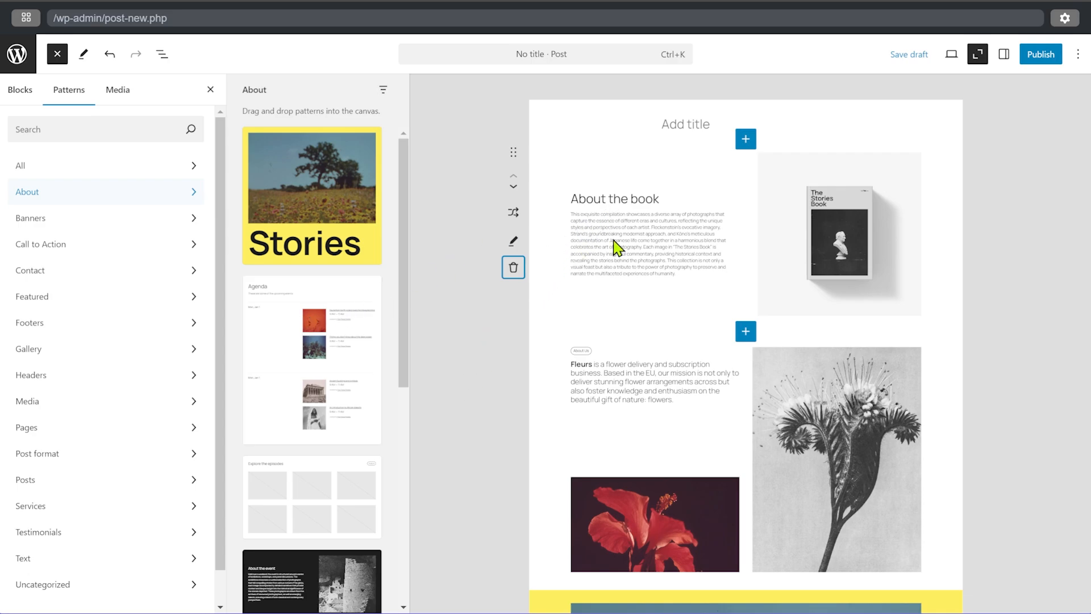
pyautogui.moveTo(807, 251)
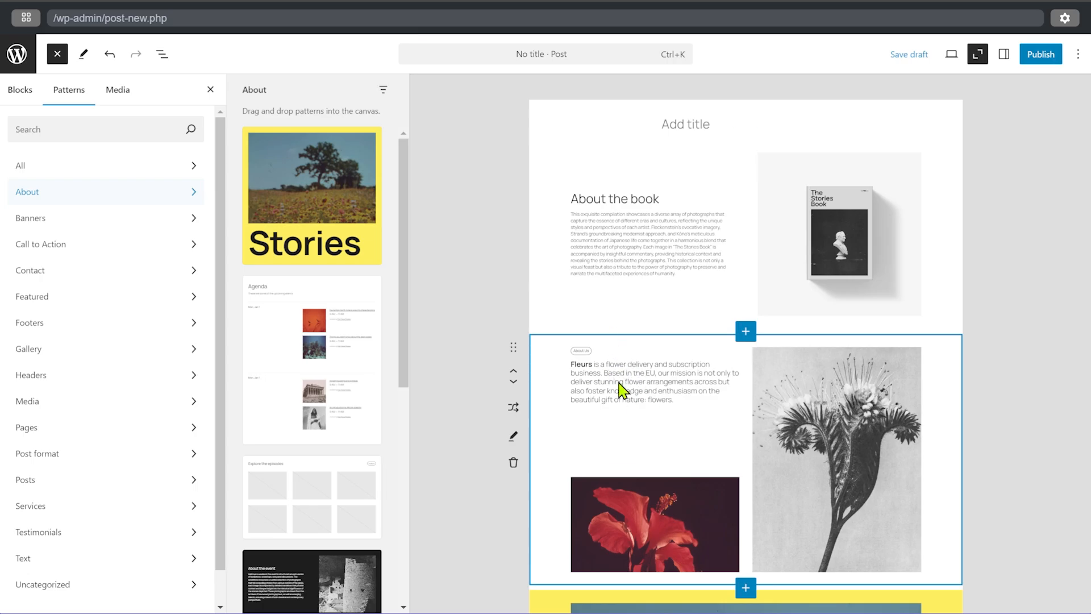
pyautogui.scroll(-3)
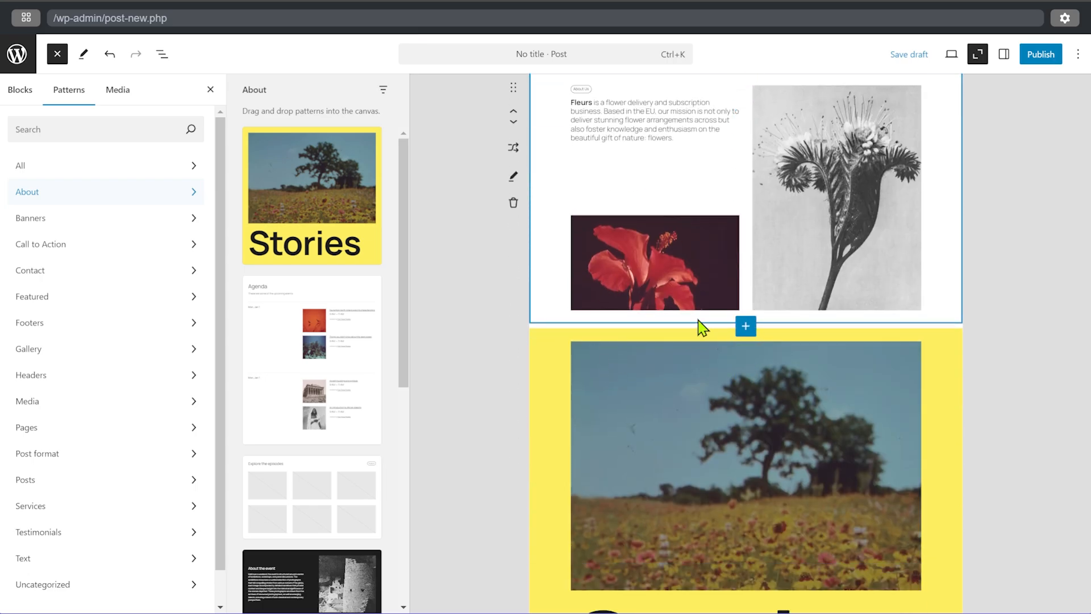
pyautogui.moveTo(694, 337)
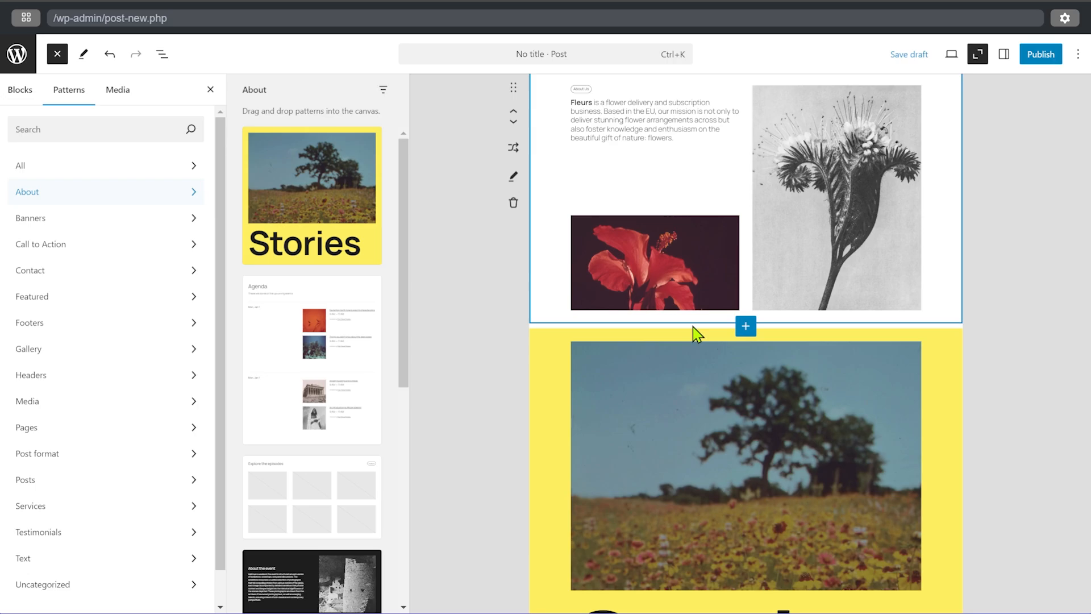
pyautogui.scroll(-3)
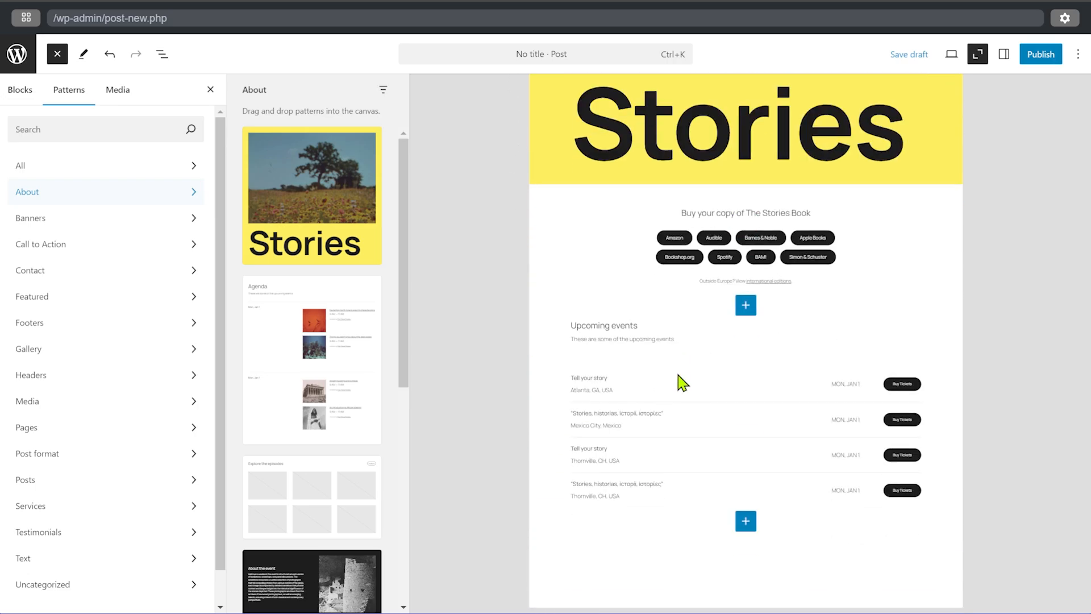
pyautogui.moveTo(621, 334)
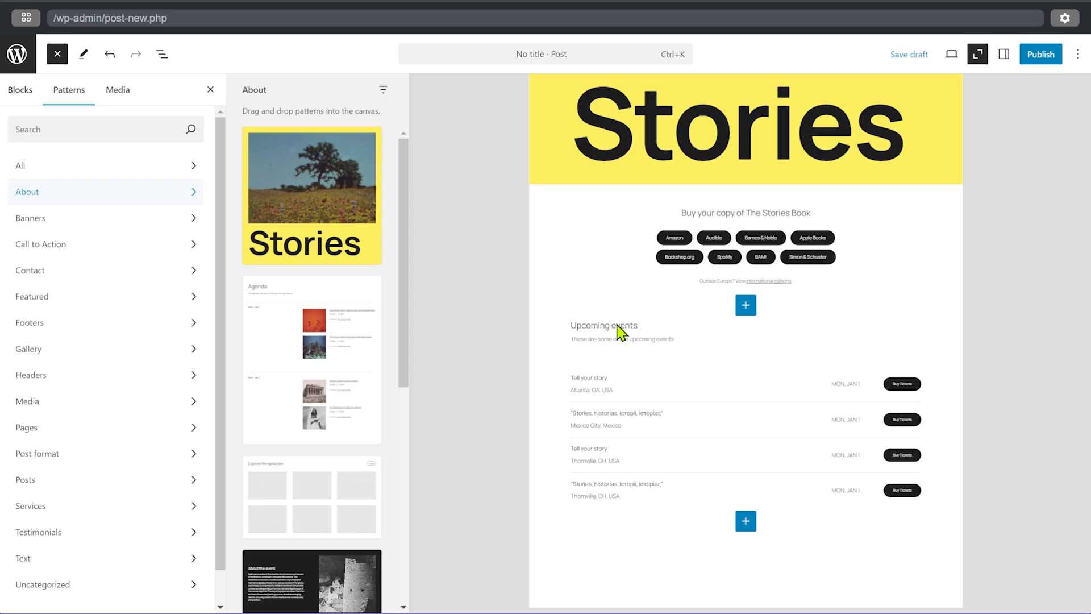
pyautogui.click(603, 325)
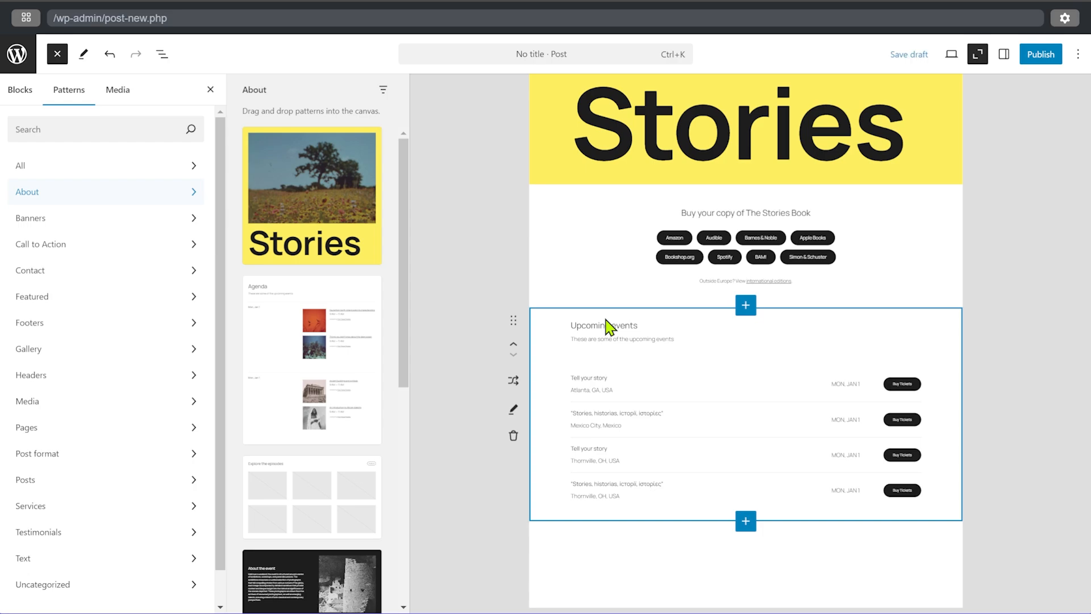
pyautogui.moveTo(648, 418)
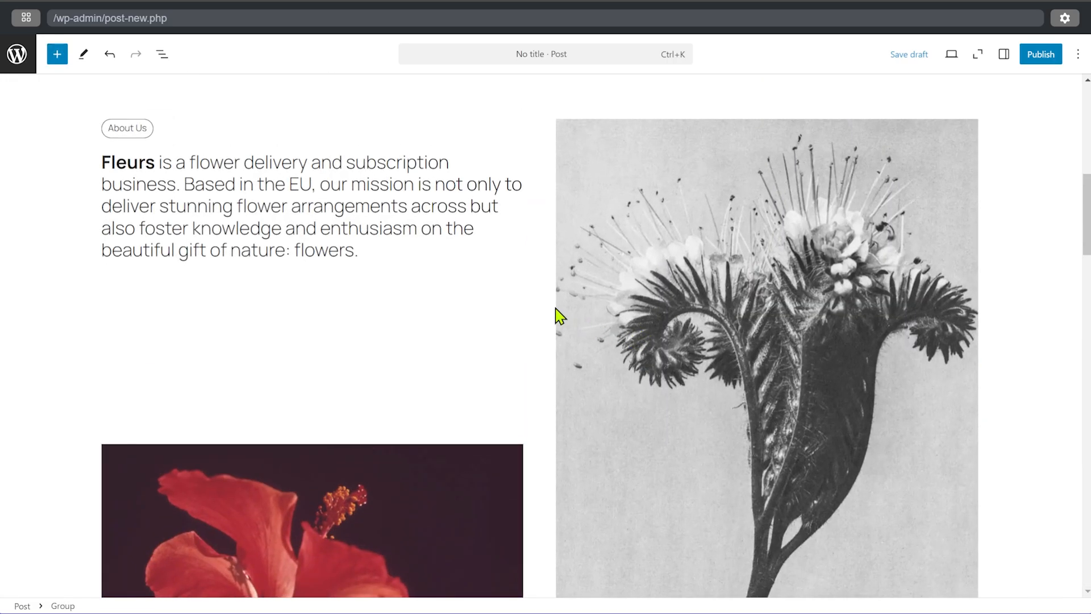
# Step: Replace the word 'events' with 'event' so the heading reads 'Upcoming event'
pyautogui.scroll(-3)
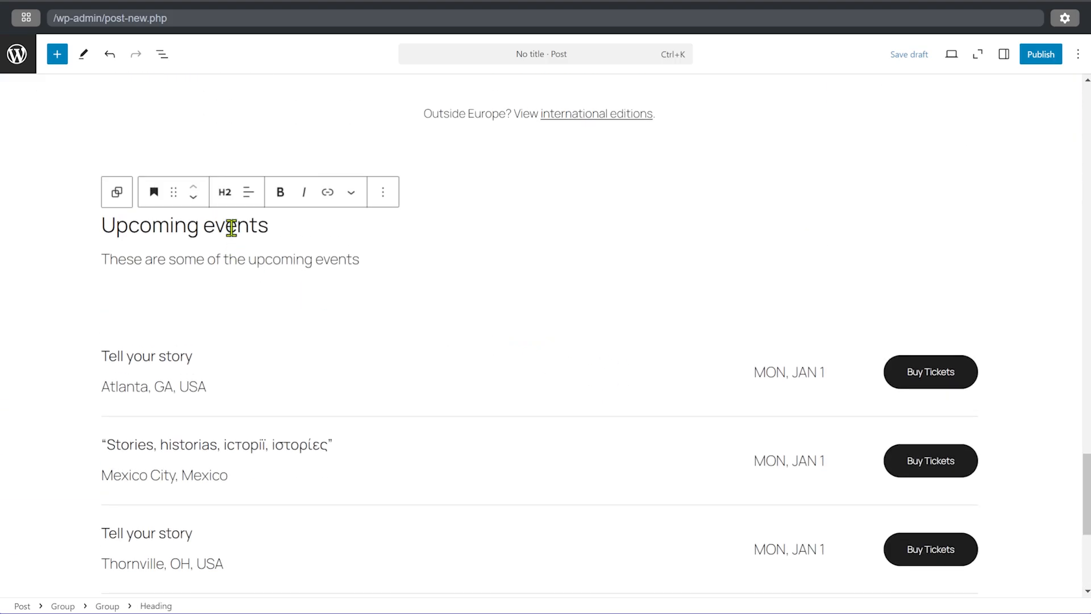
pyautogui.doubleClick(232, 225)
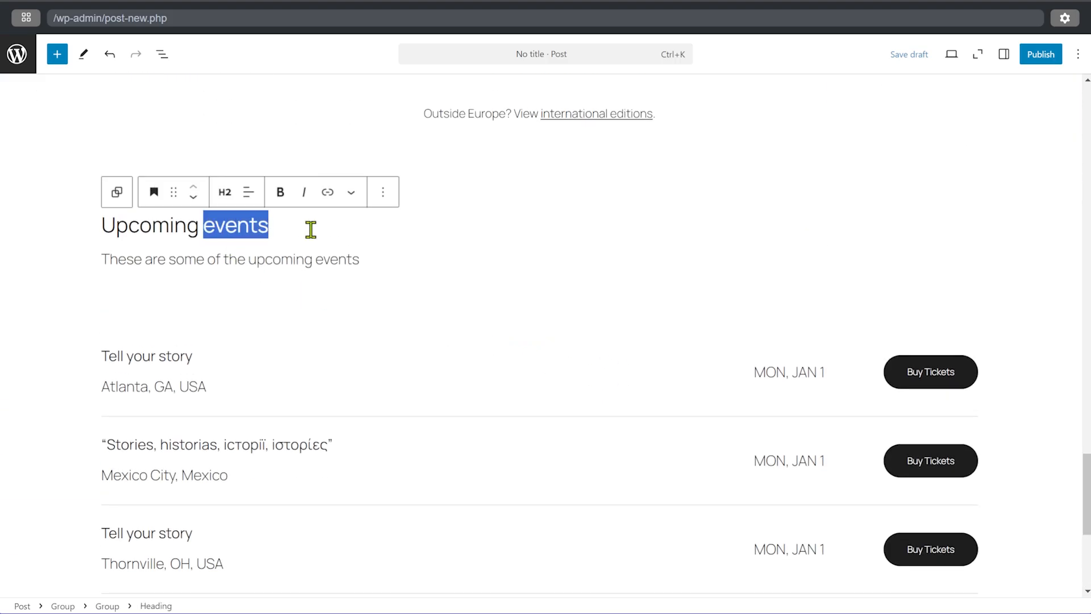
pyautogui.write('event')
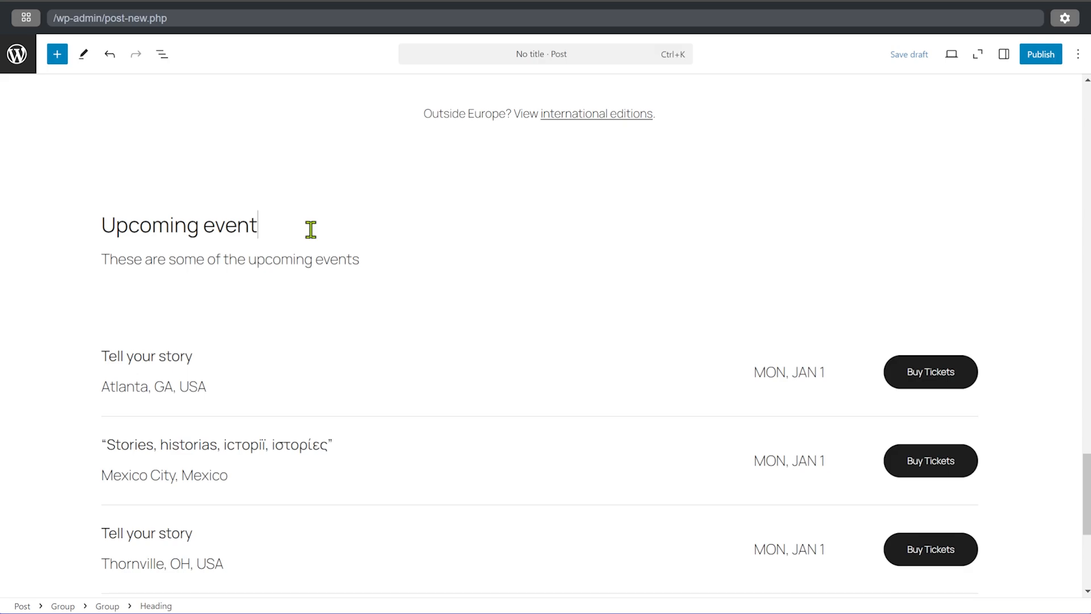
pyautogui.click(178, 225)
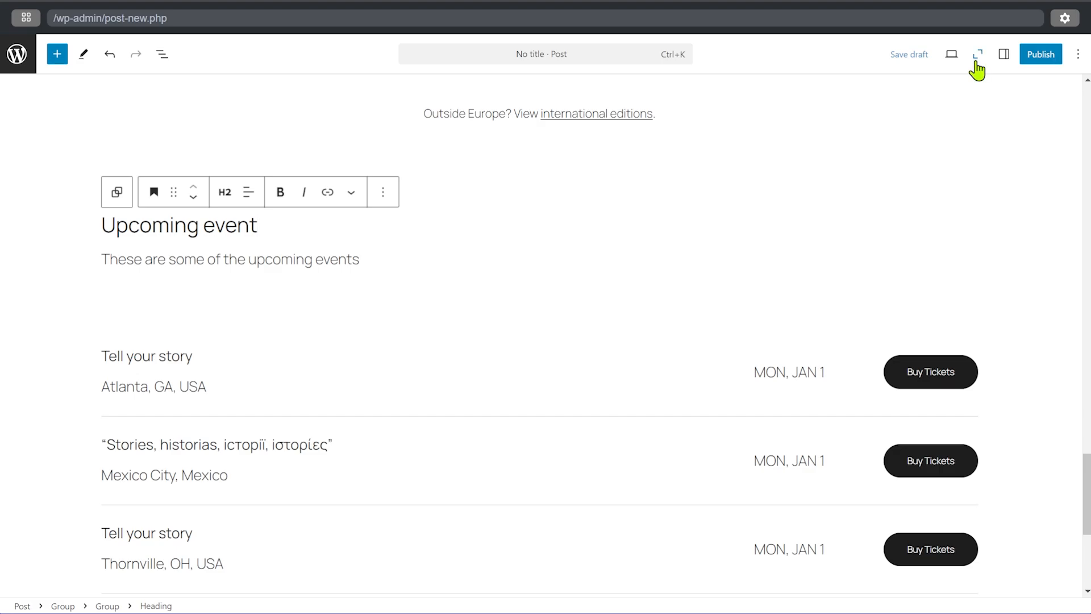
pyautogui.moveTo(978, 55)
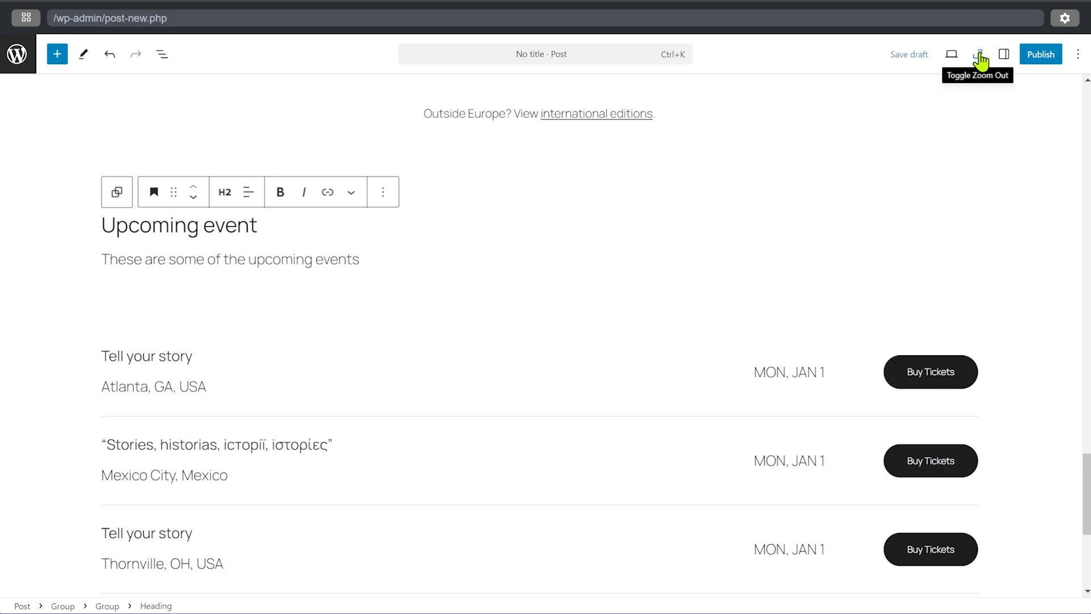
# Step: Zoom out, show the List View outline, and browse the All and Footers pattern categories
pyautogui.click(978, 54)
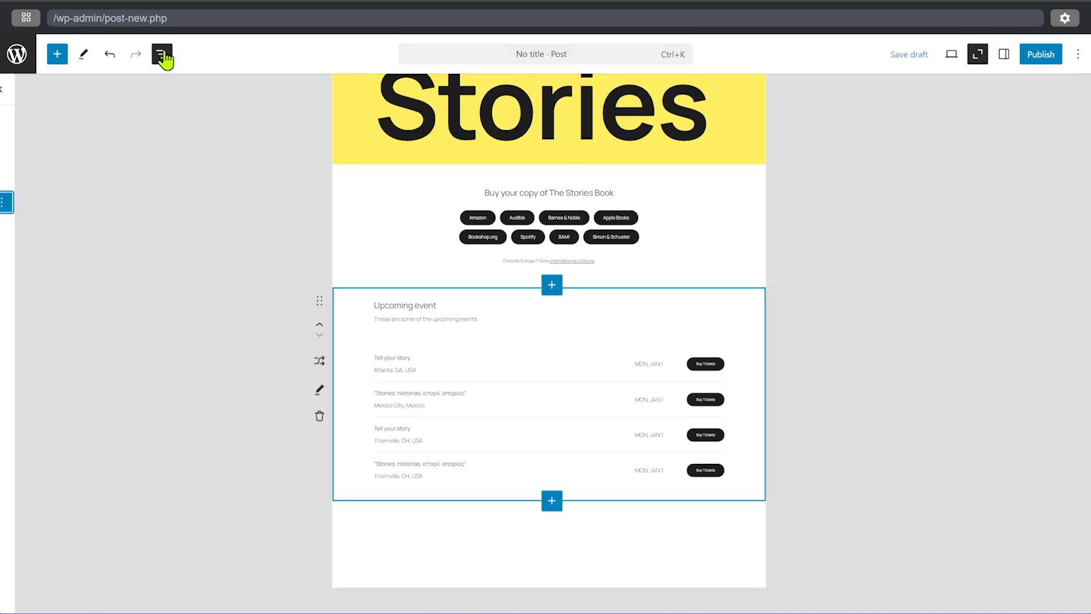
pyautogui.click(161, 54)
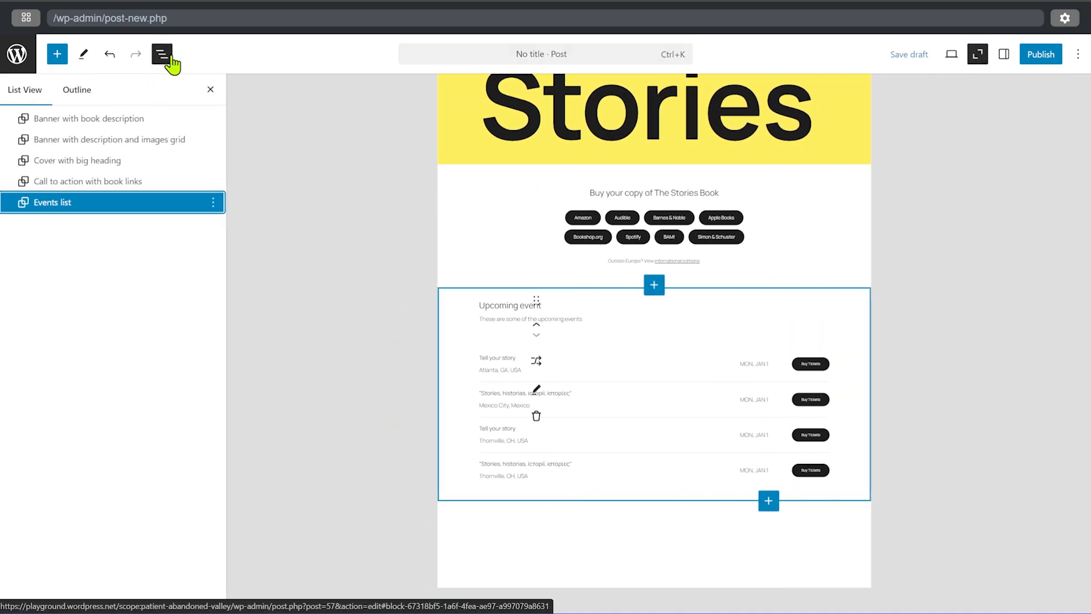
pyautogui.click(55, 53)
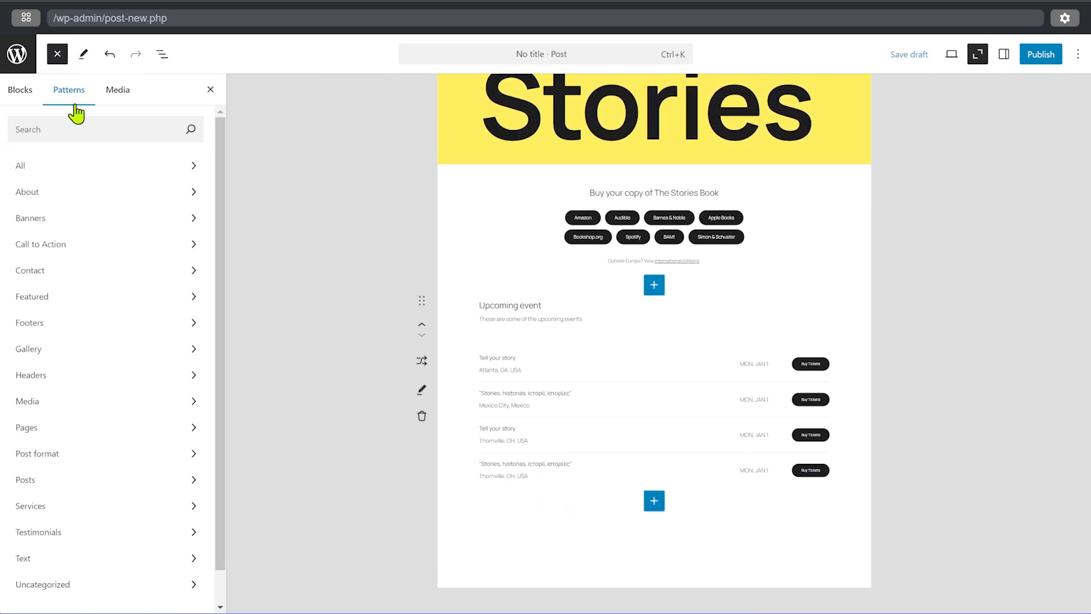
pyautogui.click(20, 165)
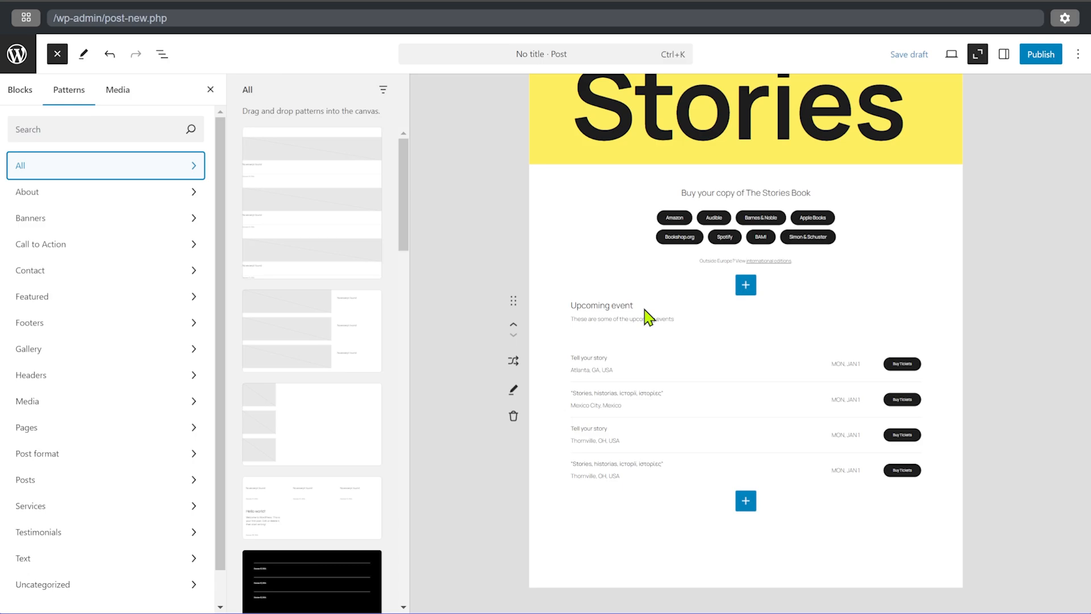
pyautogui.moveTo(671, 347)
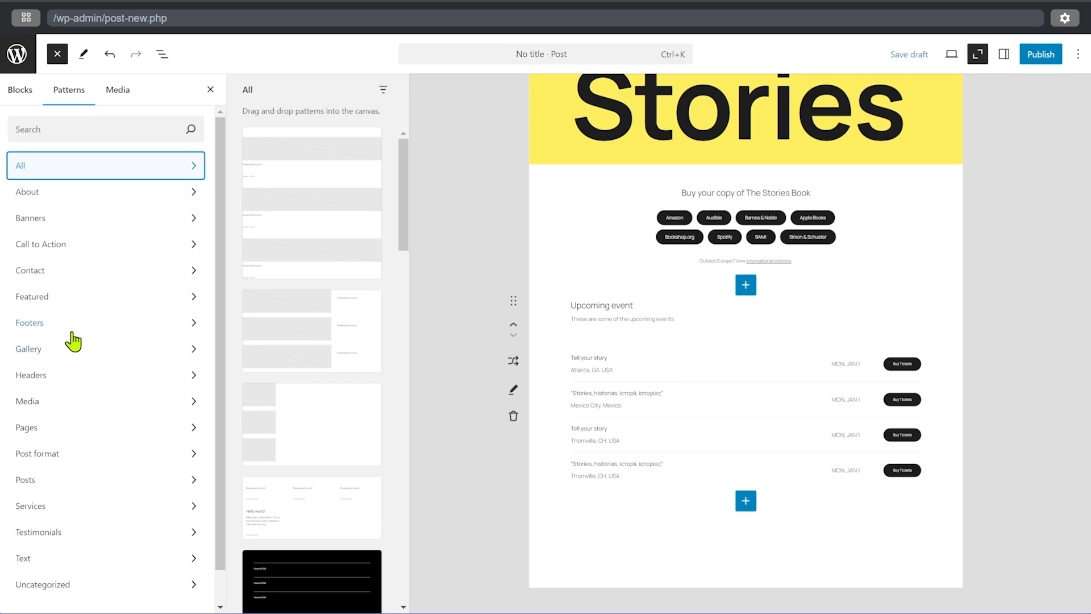
pyautogui.click(29, 323)
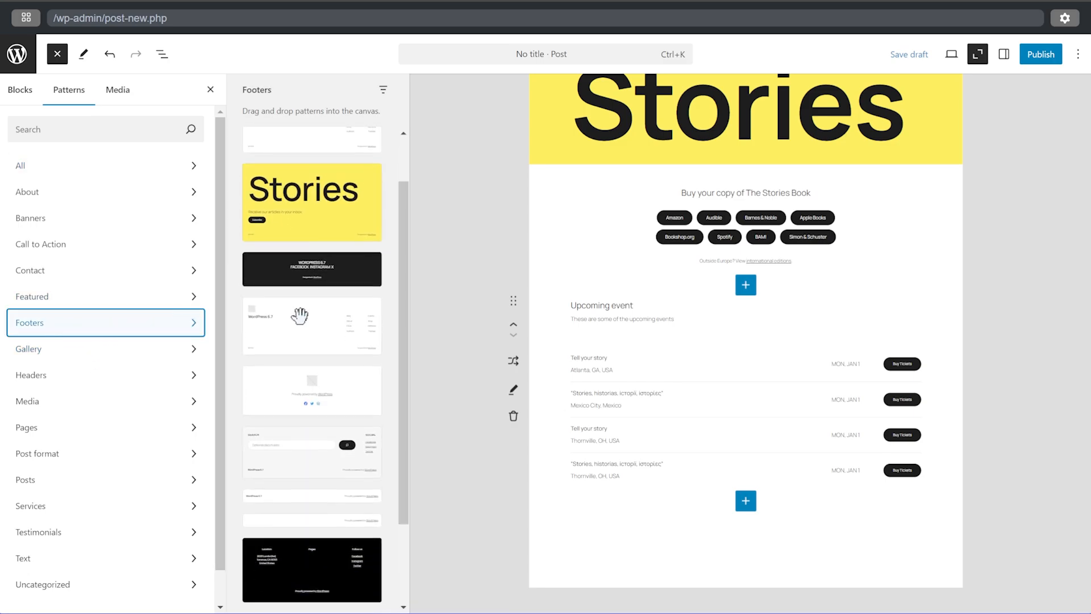
pyautogui.scroll(-3)
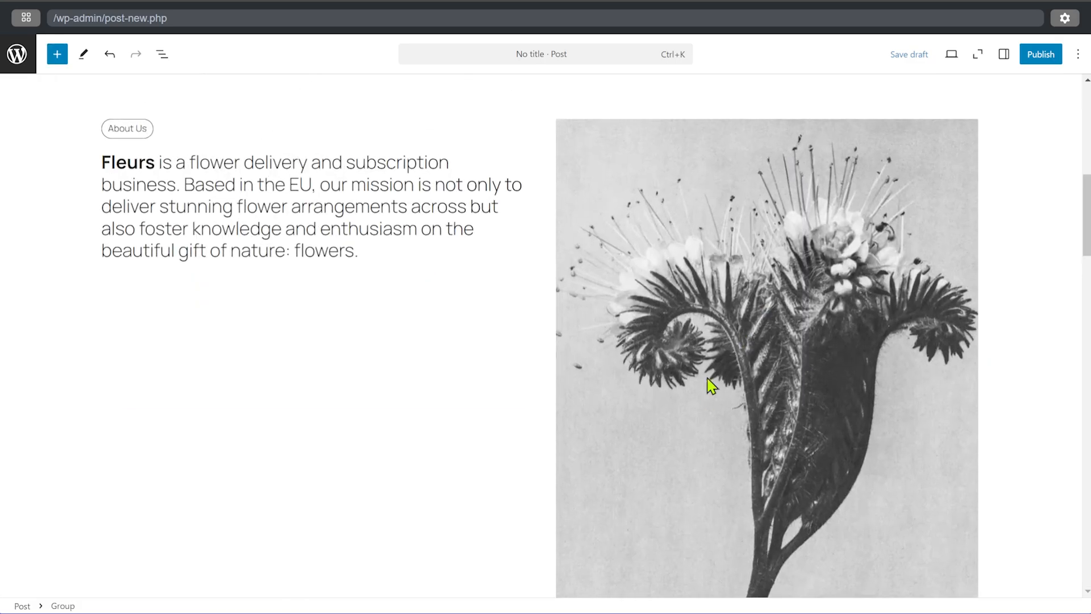
# Step: Zoom out the editor and scroll to view the post from About the book downward
pyautogui.click(977, 54)
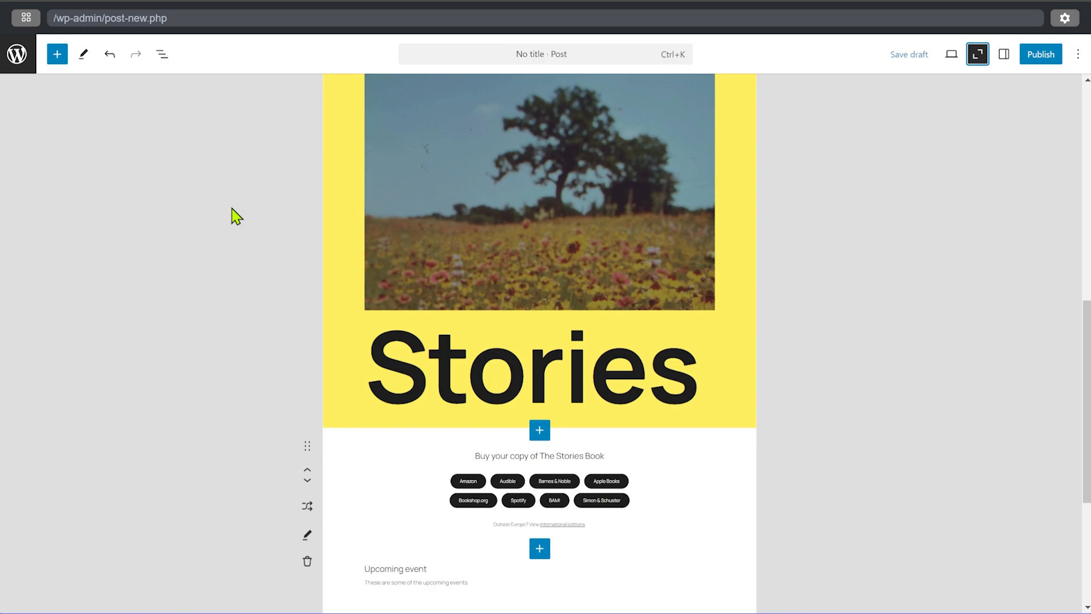
pyautogui.moveTo(607, 177)
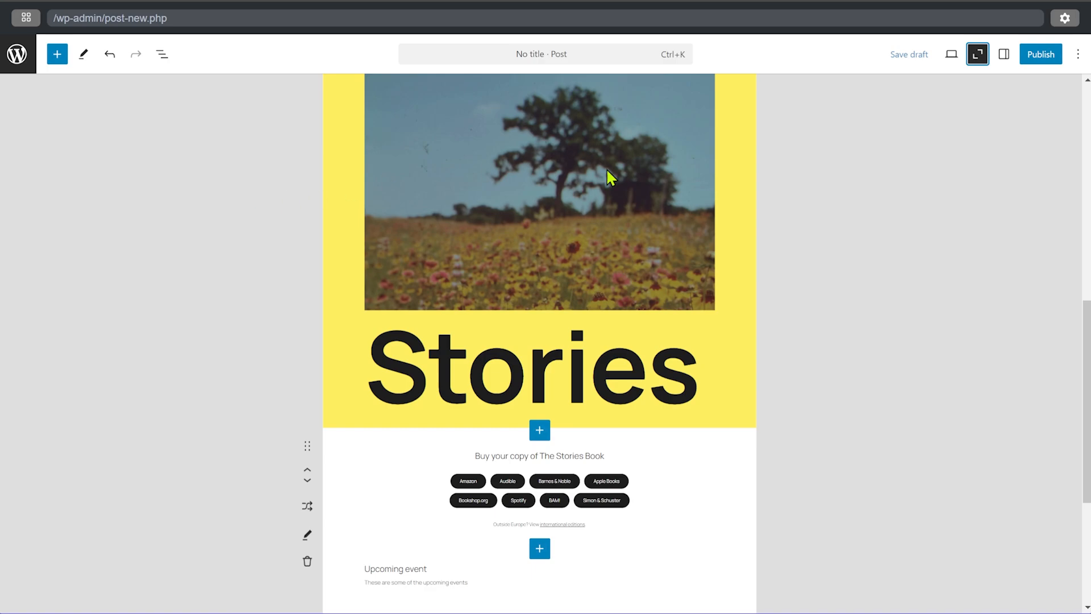
pyautogui.moveTo(847, 228)
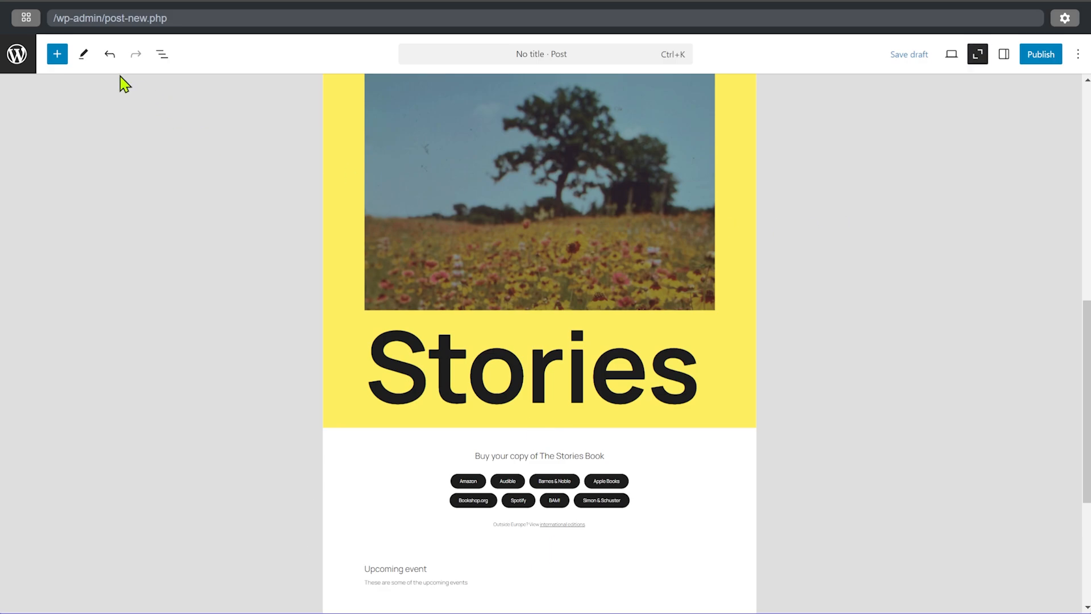
pyautogui.moveTo(645, 193)
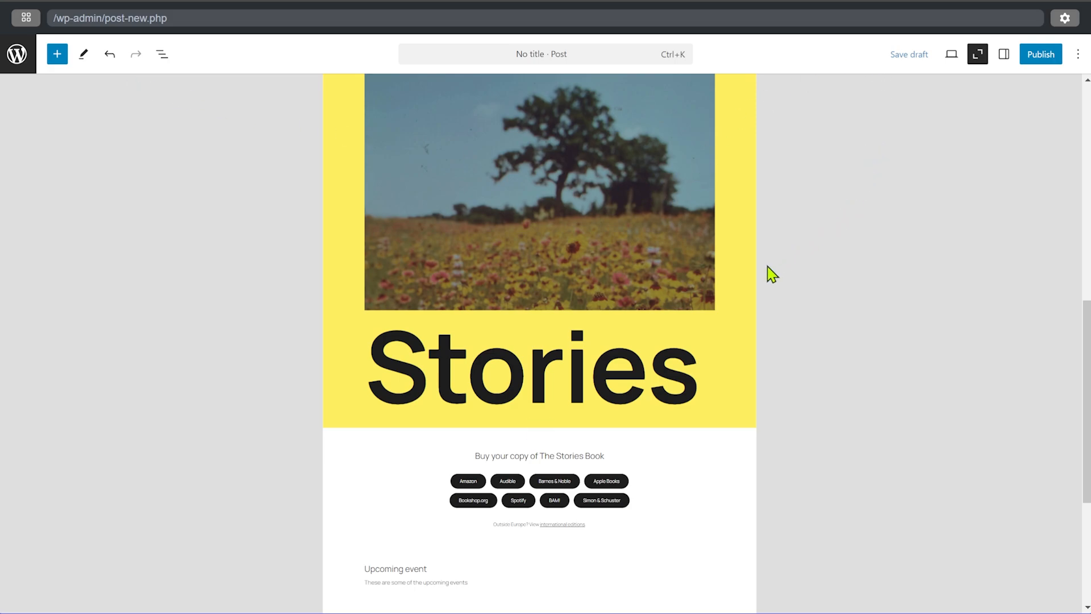
pyautogui.moveTo(801, 241)
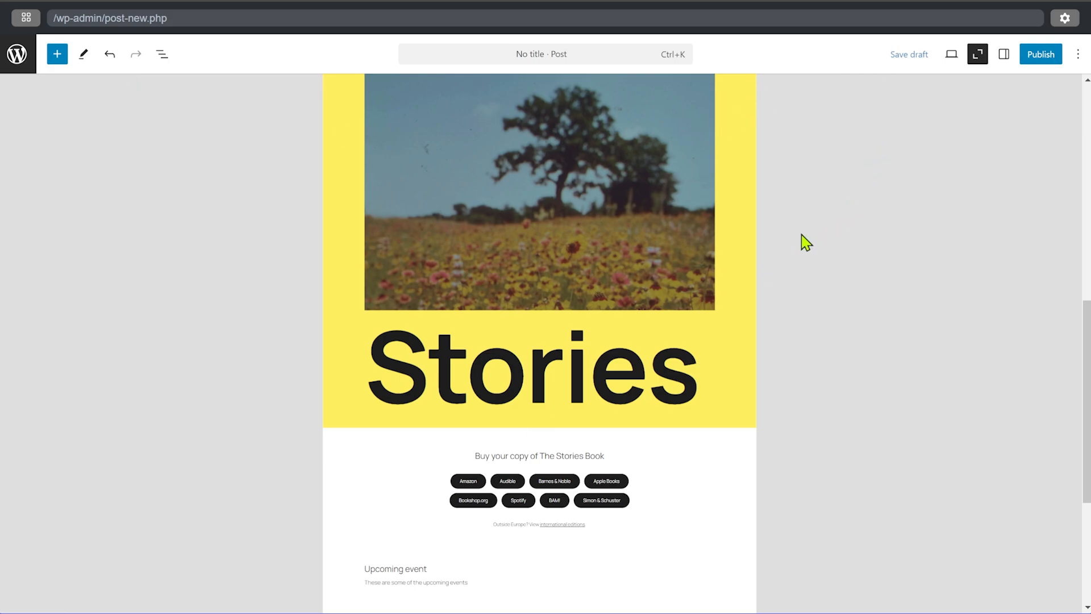
pyautogui.moveTo(794, 253)
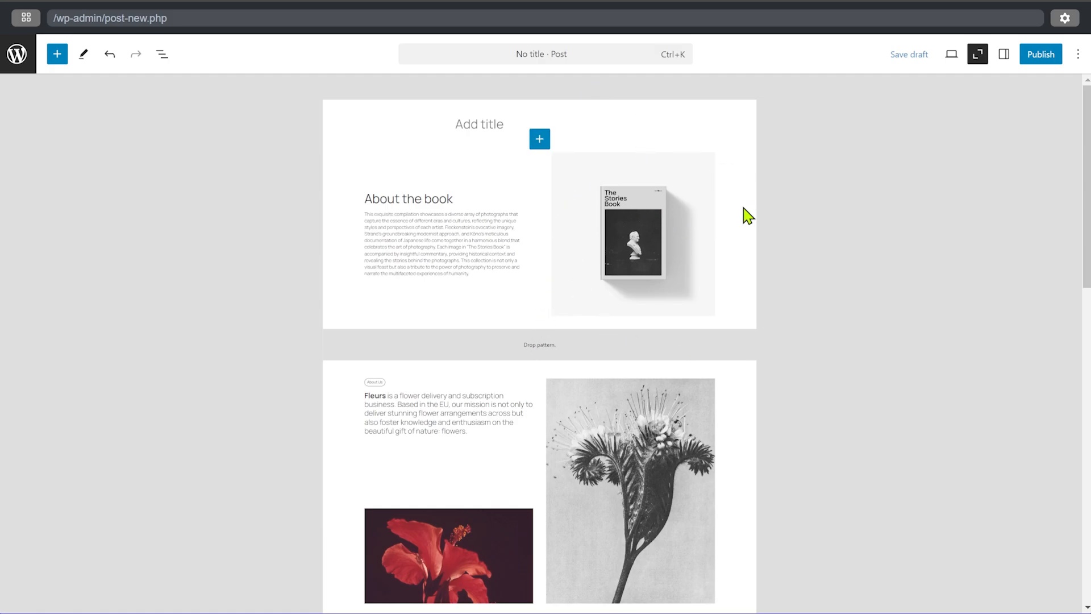
pyautogui.moveTo(676, 203)
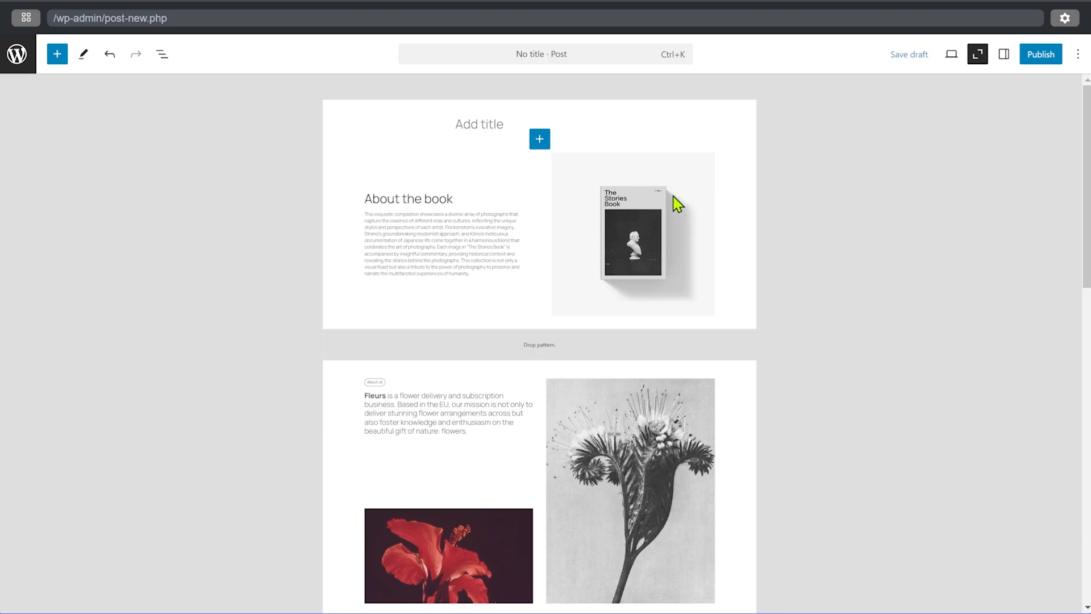
pyautogui.scroll(-3)
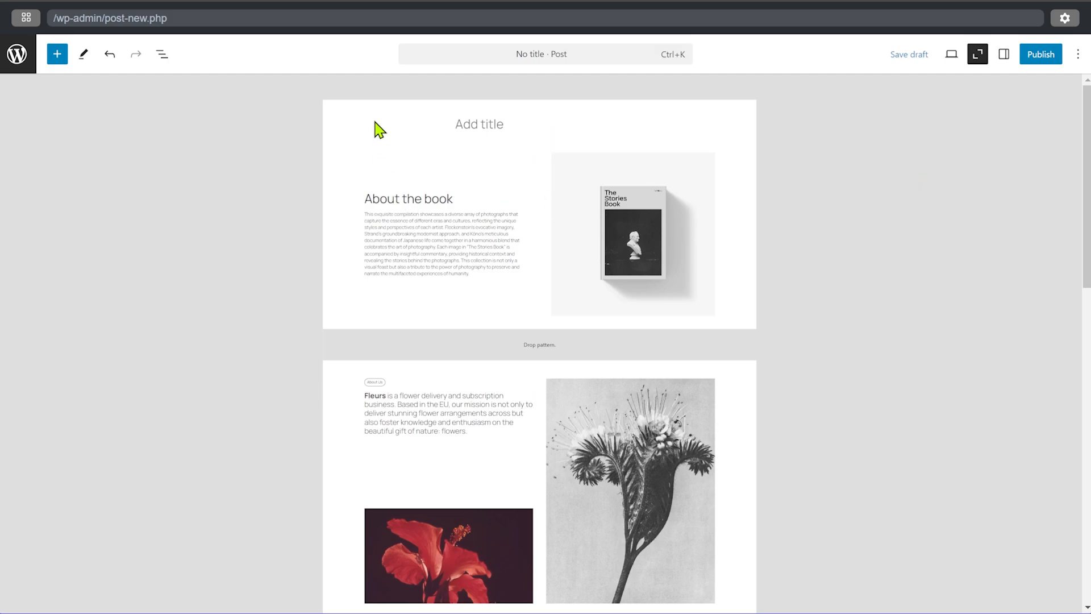
pyautogui.moveTo(779, 154)
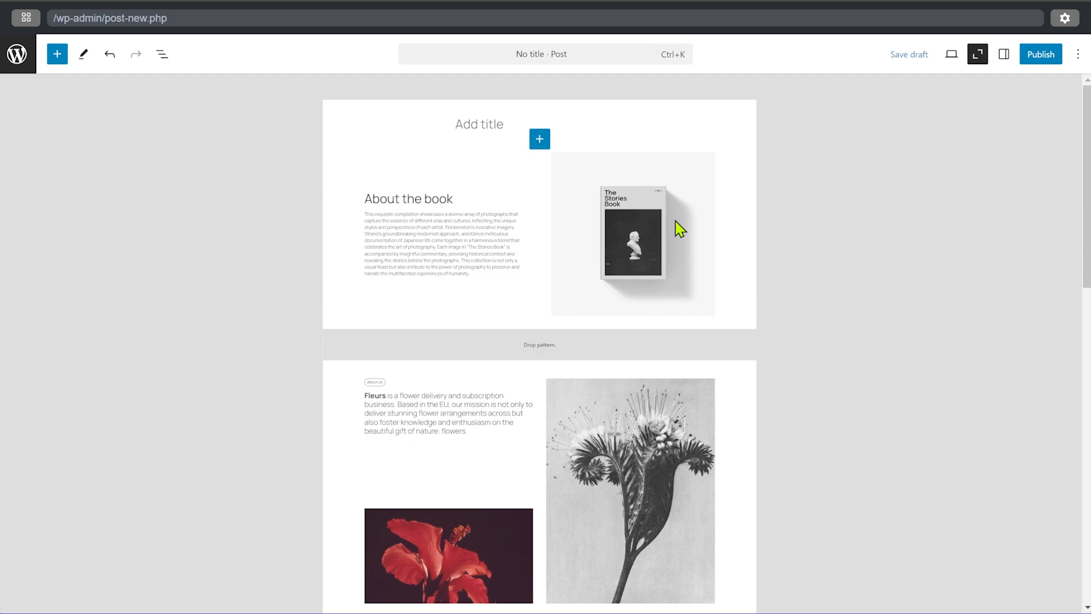
# Step: Open the pattern library, restore zoomed-out view, and select the About the book section
pyautogui.click(56, 54)
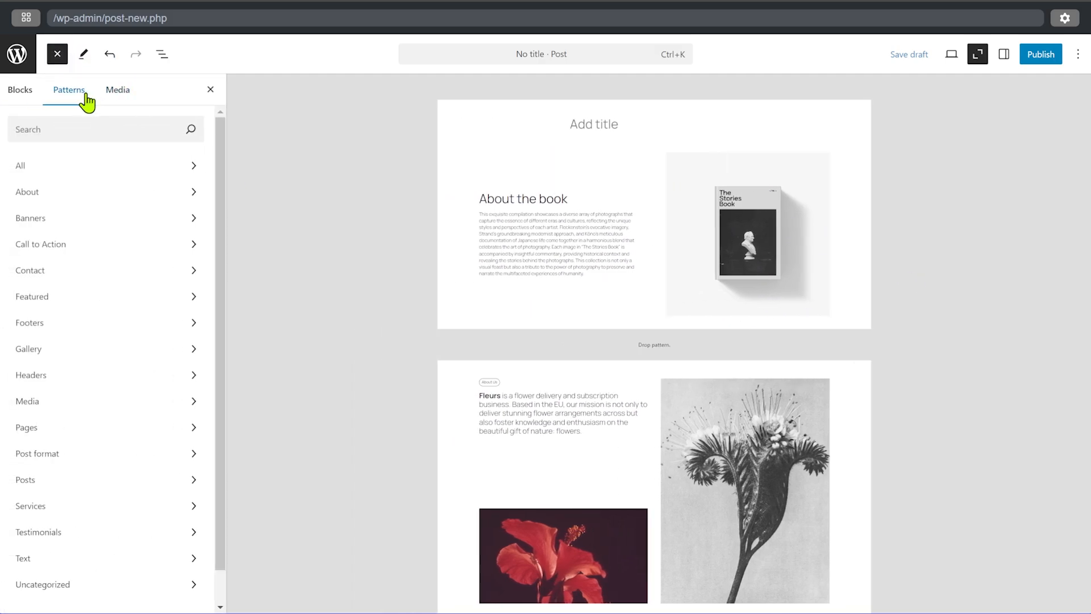
pyautogui.moveTo(1037, 109)
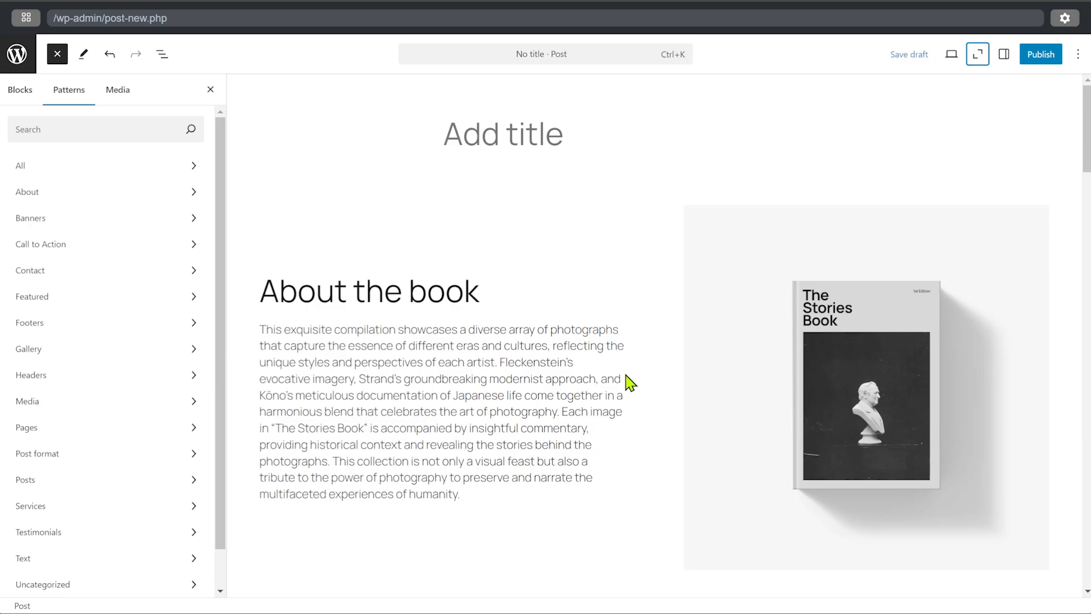
pyautogui.moveTo(322, 179)
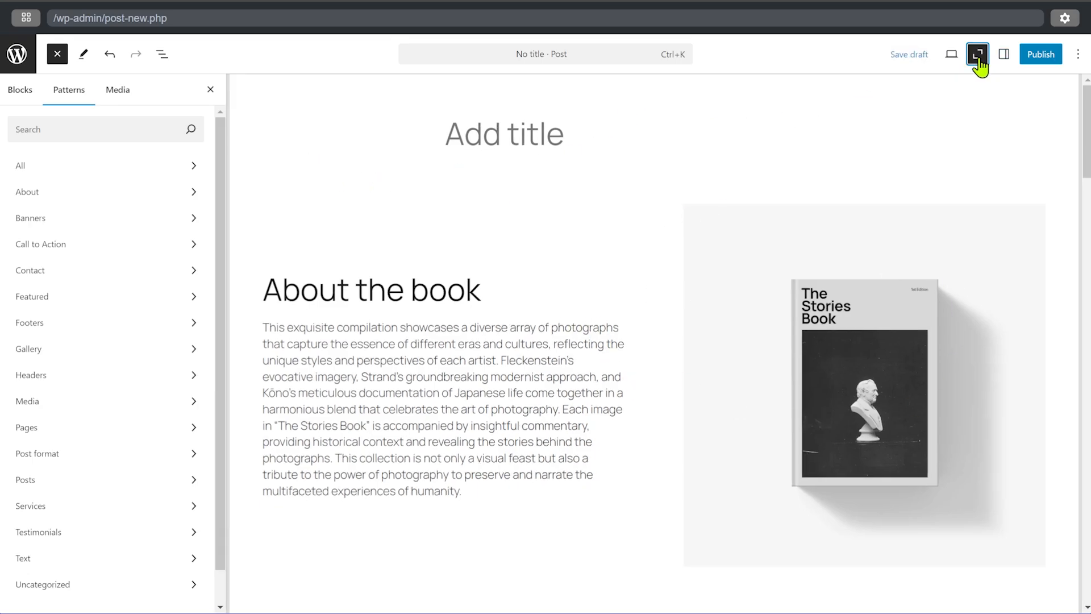
pyautogui.click(977, 54)
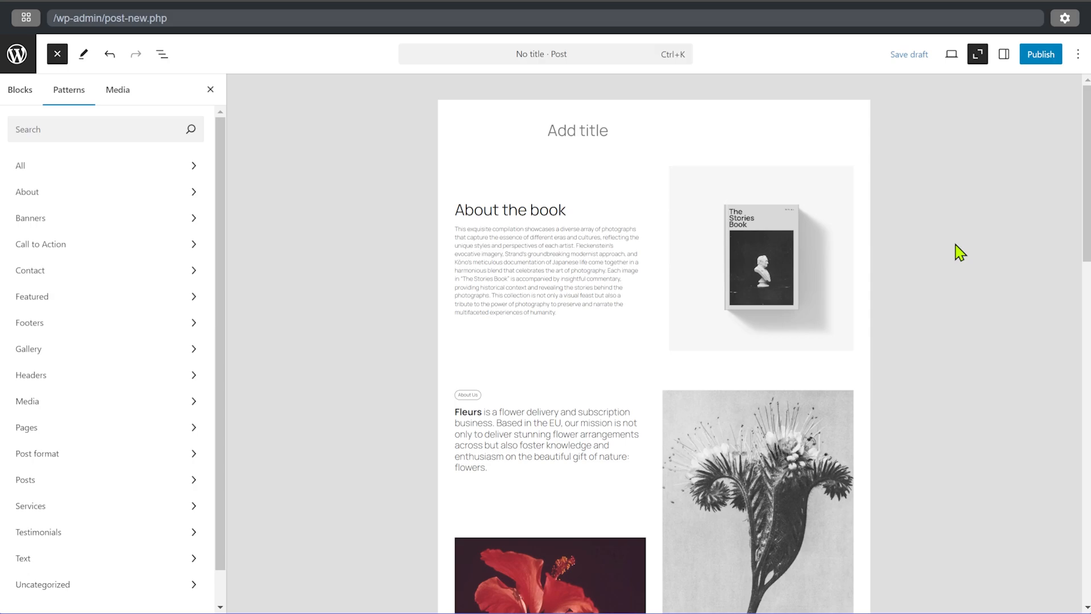
pyautogui.moveTo(510, 249)
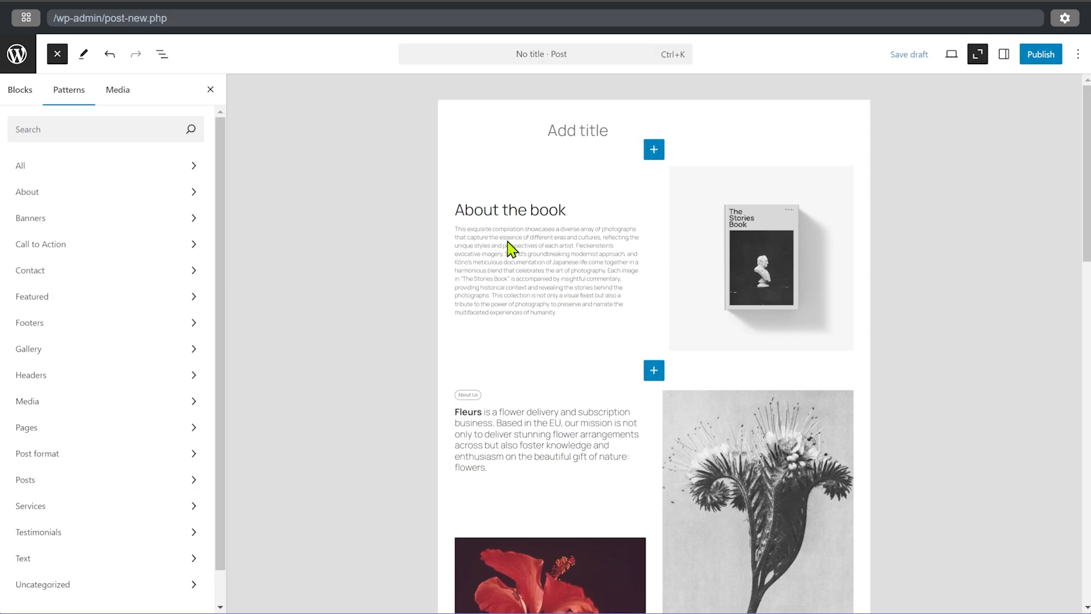
pyautogui.click(511, 246)
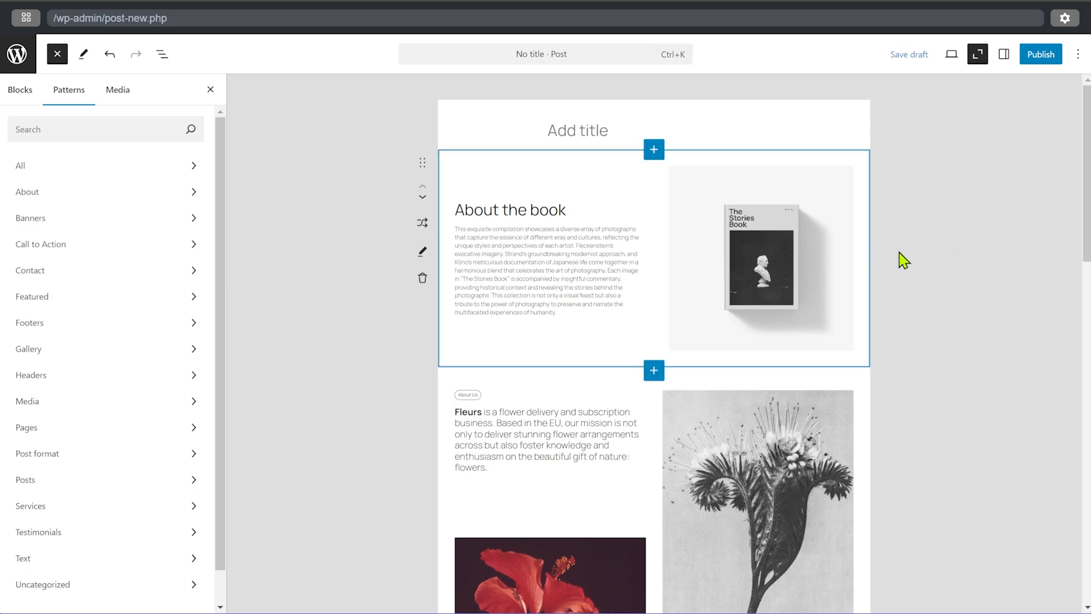